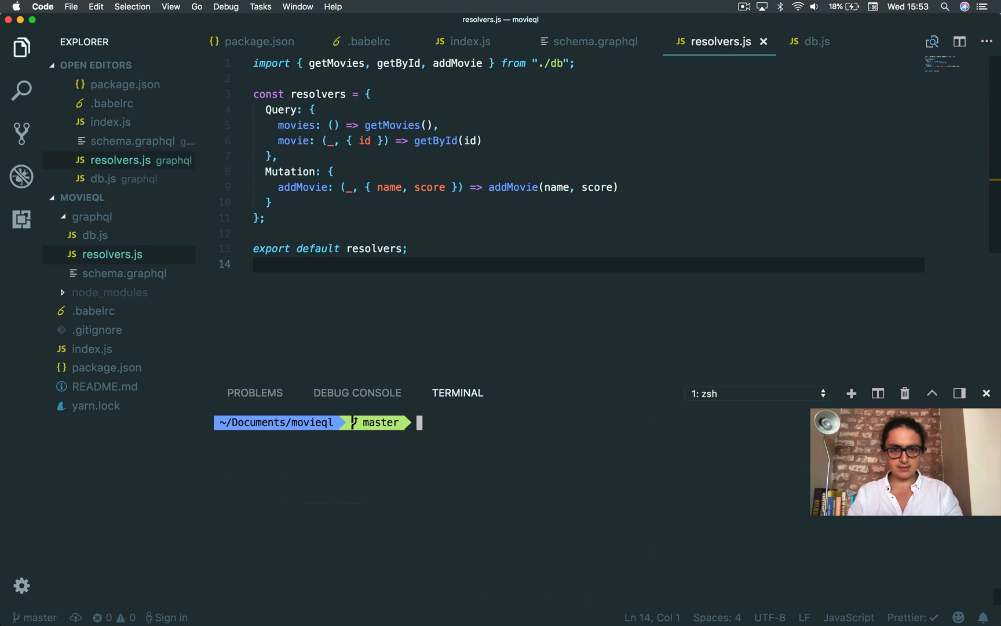
Clear the terminal and start the movieql GraphQL server with yarn start
type("clear")
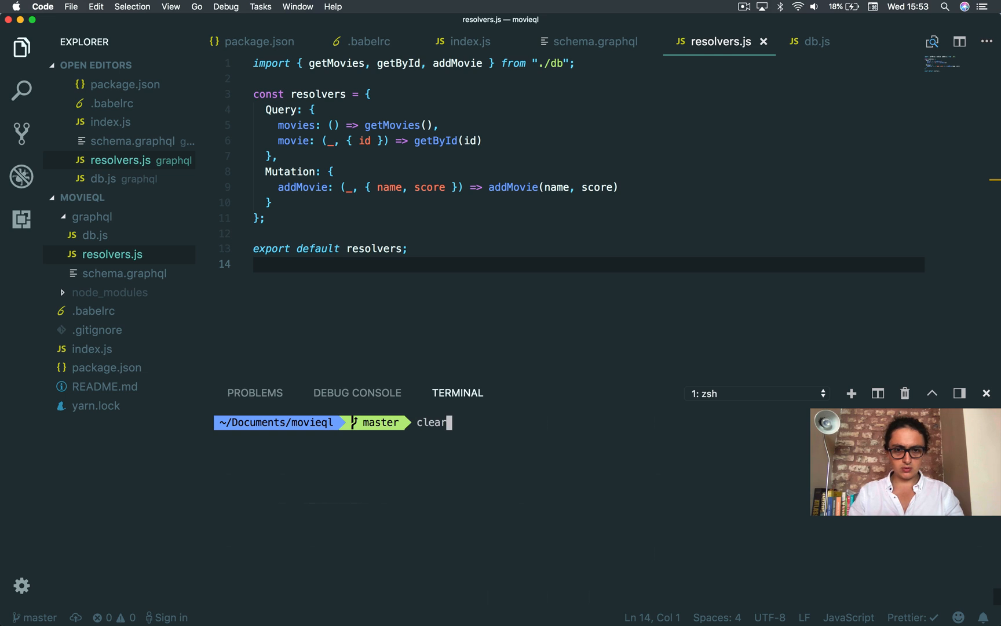
type("yarn start")
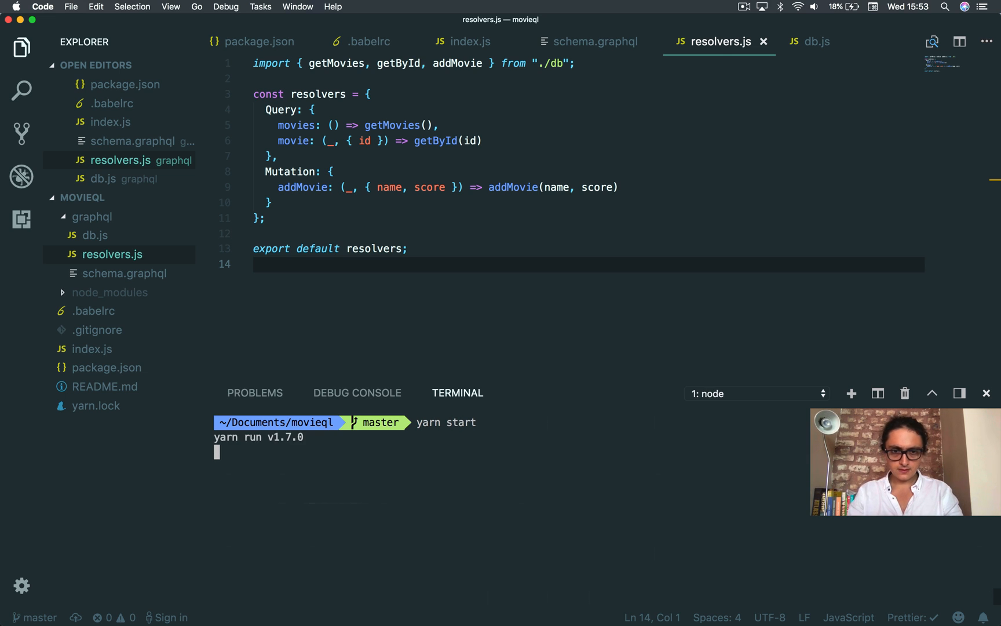
left_click(95, 235)
type(",")
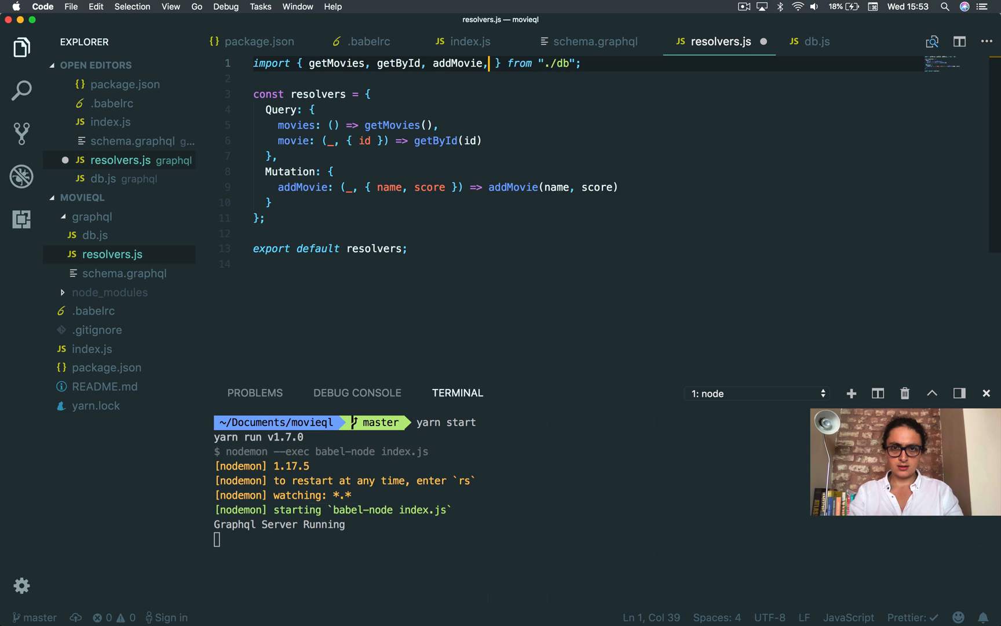
Import deleteMovie in resolvers.js, add resolver deleteMovie: (_, { id }) => deleteMovie(id), and save
type("deleteMovie")
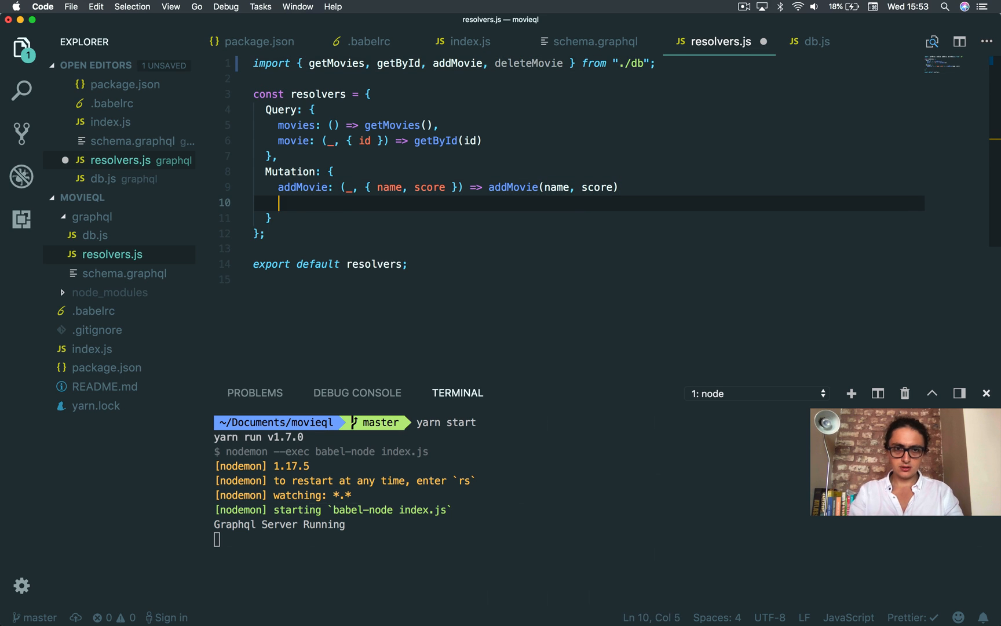
type("deleteMovie")
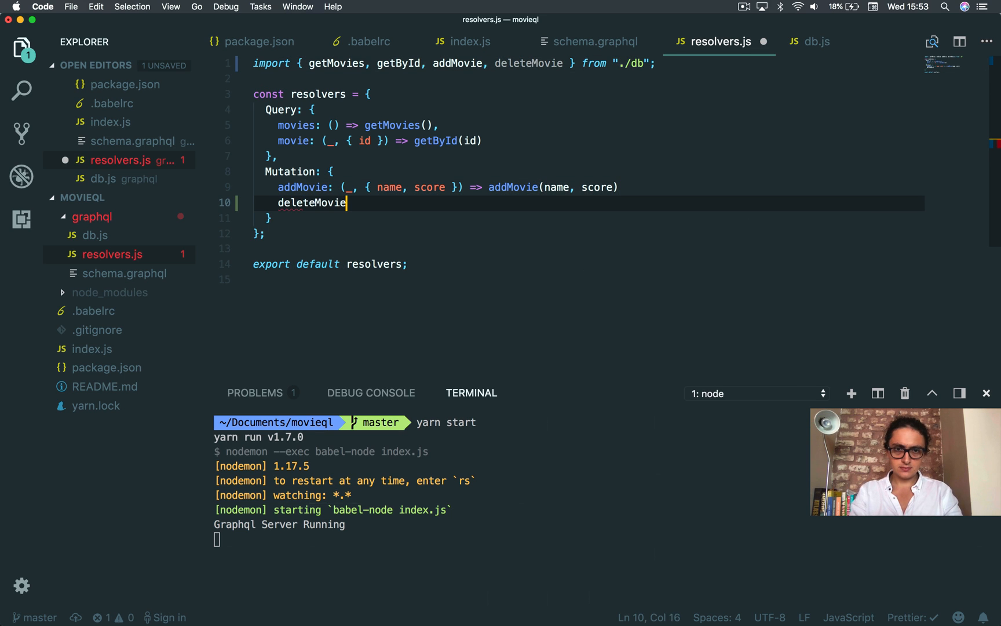
type(": ()")
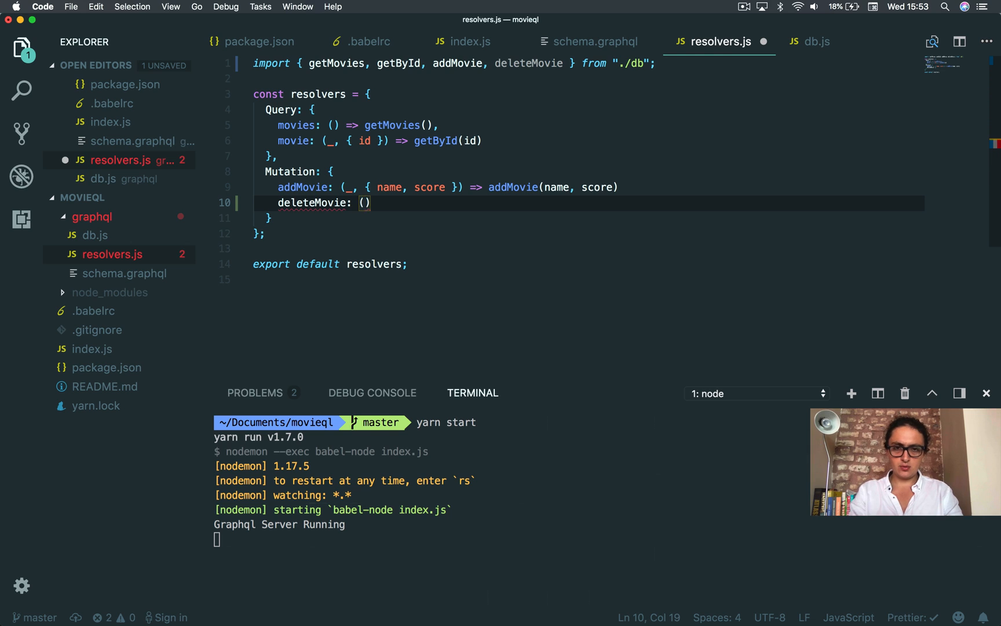
type("_,")
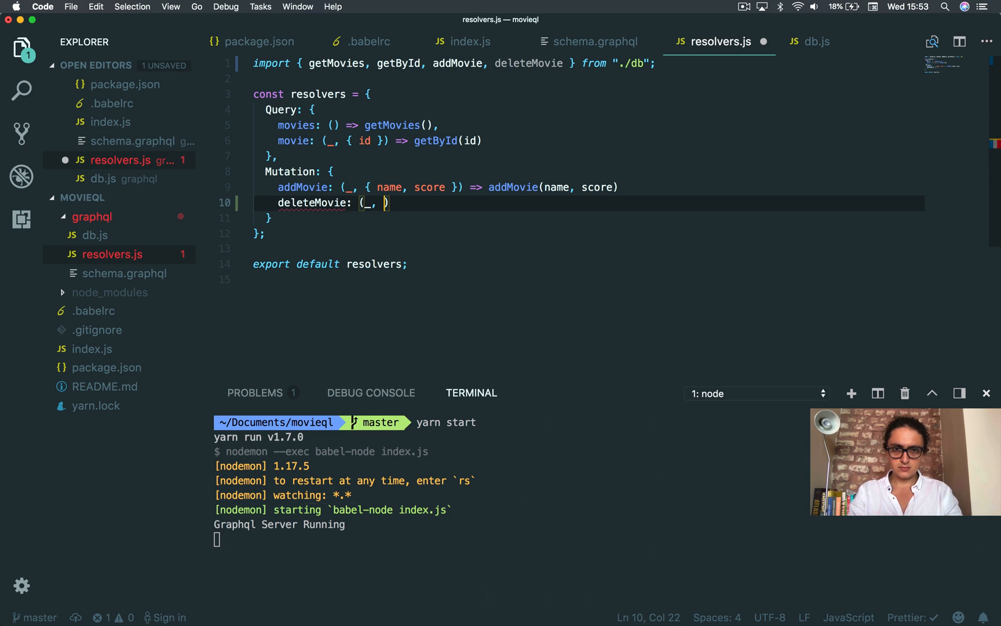
type("{")
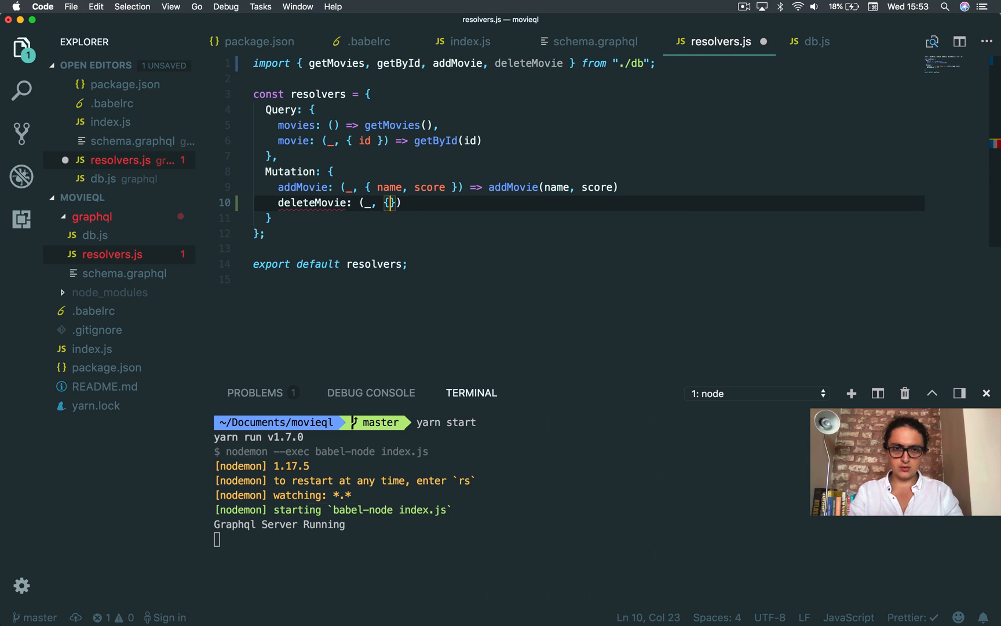
type("id")
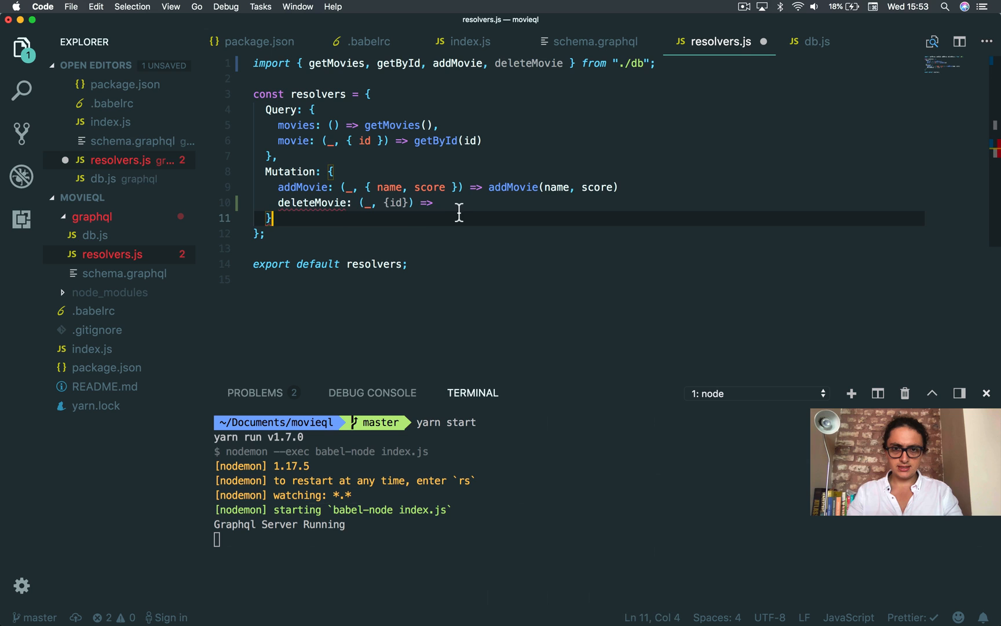
type("deleteMovie(")
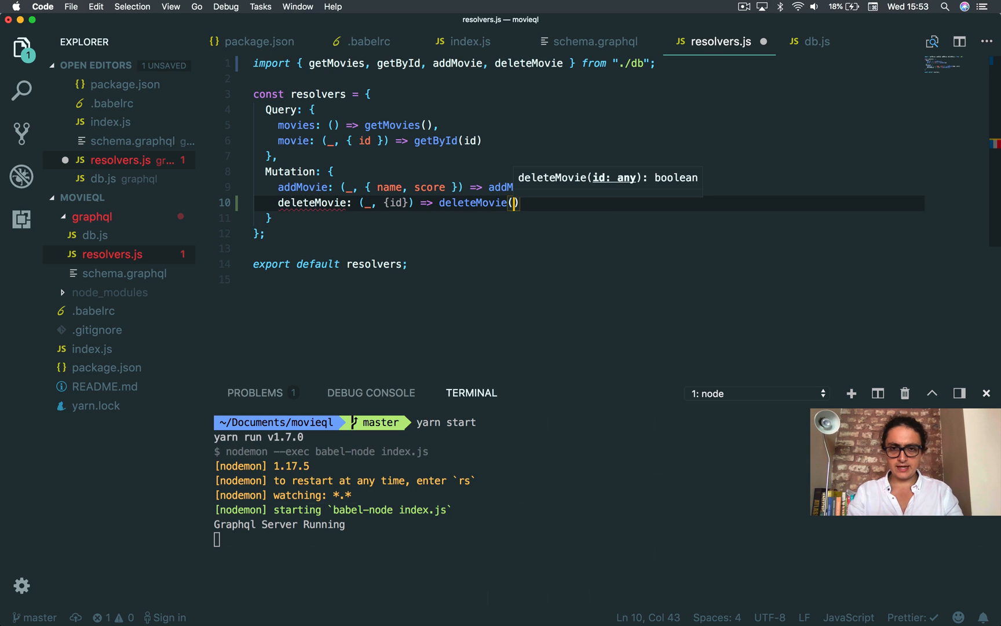
type("id")
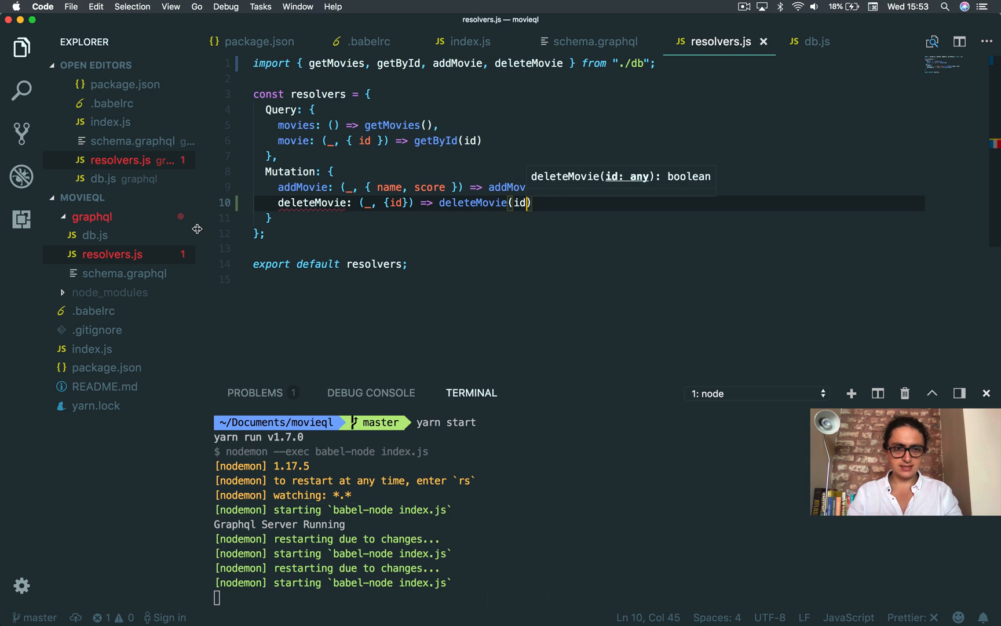
key("cmd+s")
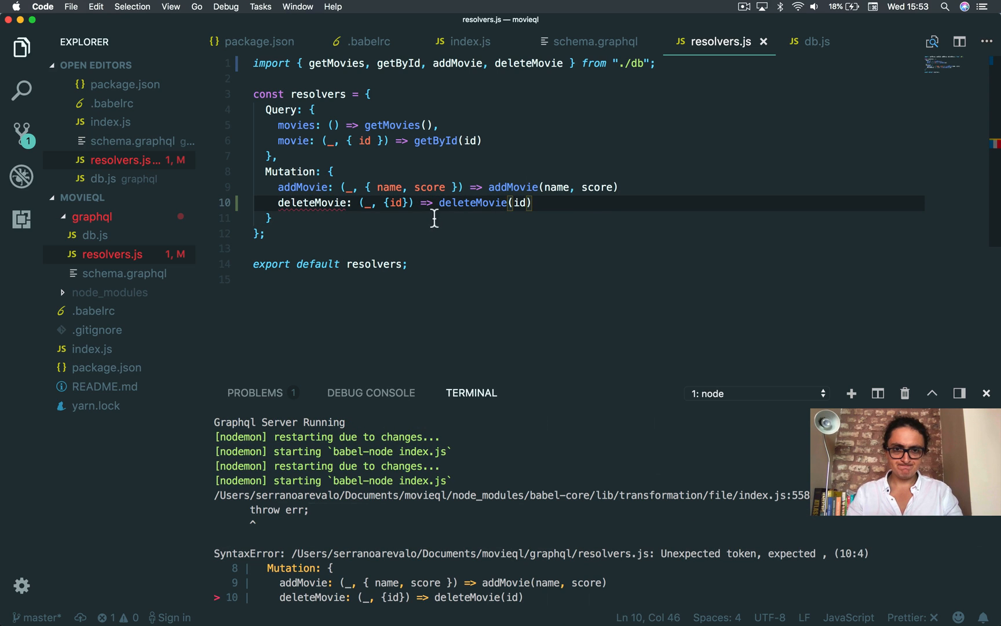
mouse_move(433, 280)
type(",")
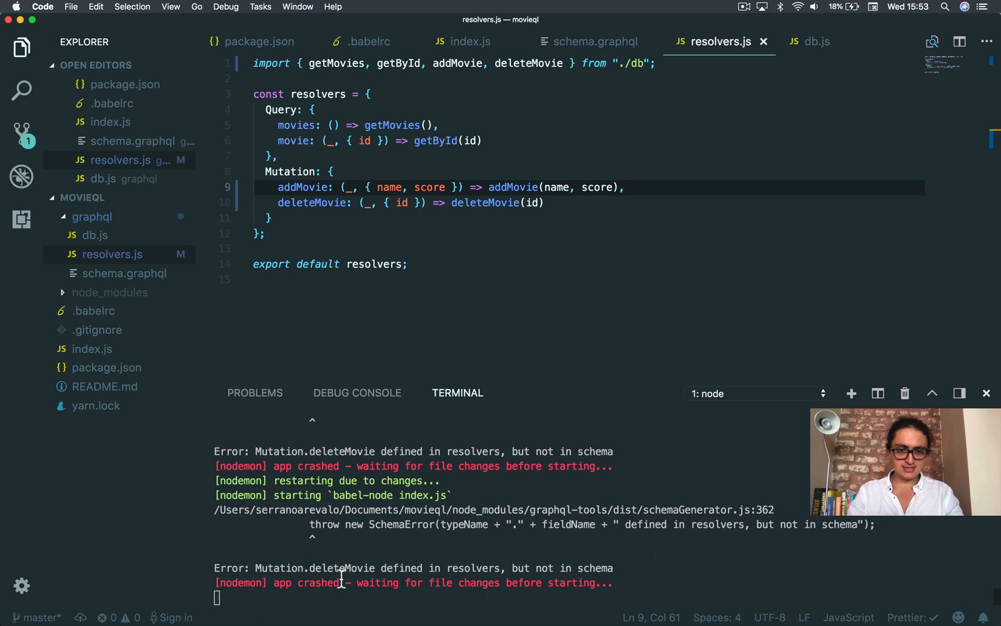
Add deleteMovie(id: Int!): Boolean! to schema.graphql's Mutation type, then rerun yarn start
double_click(474, 568)
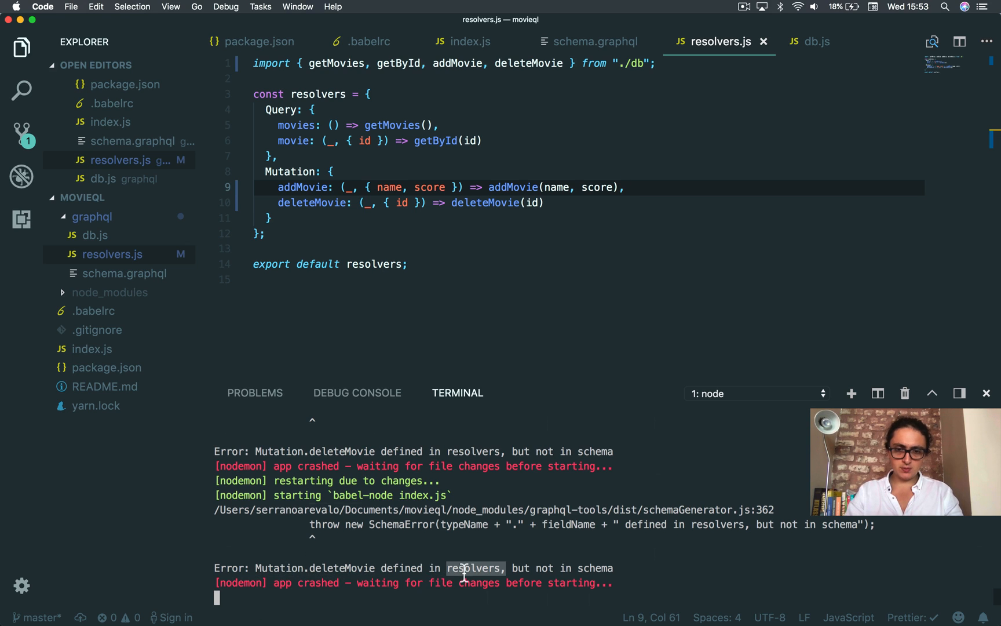
left_click(594, 41)
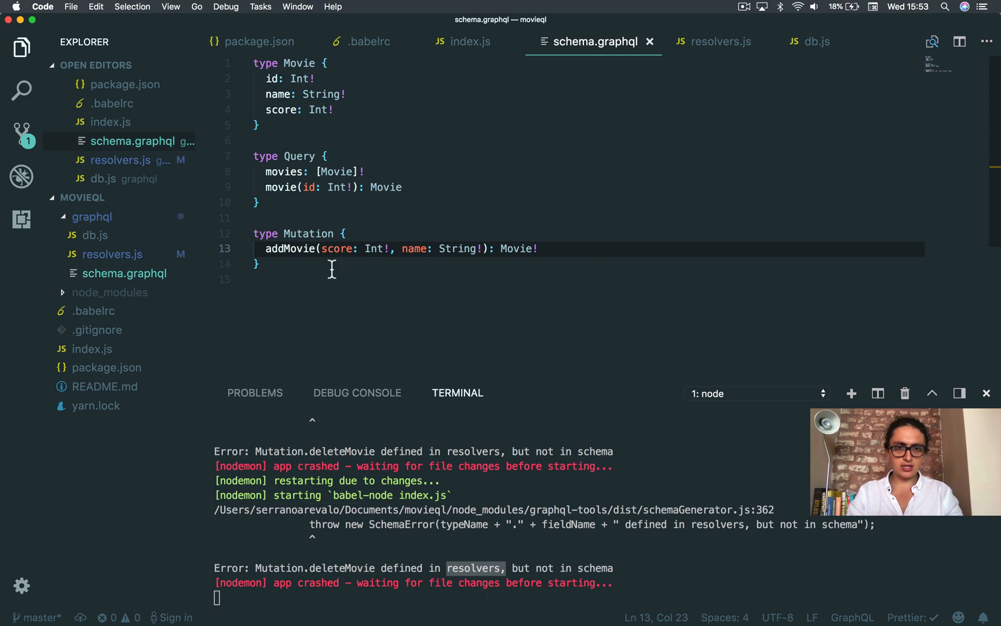
type("delete")
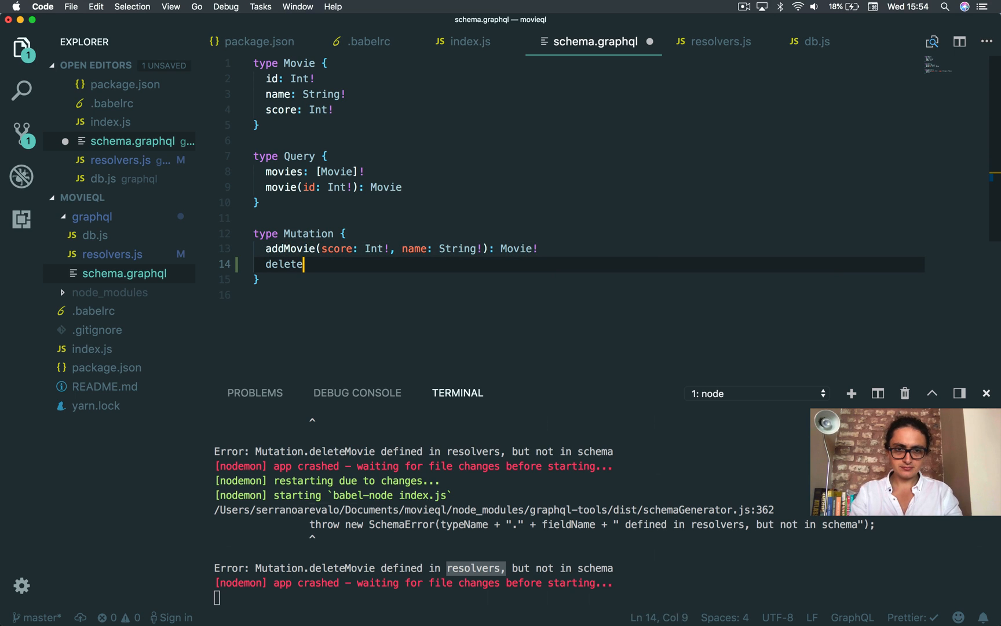
type("Movie()")
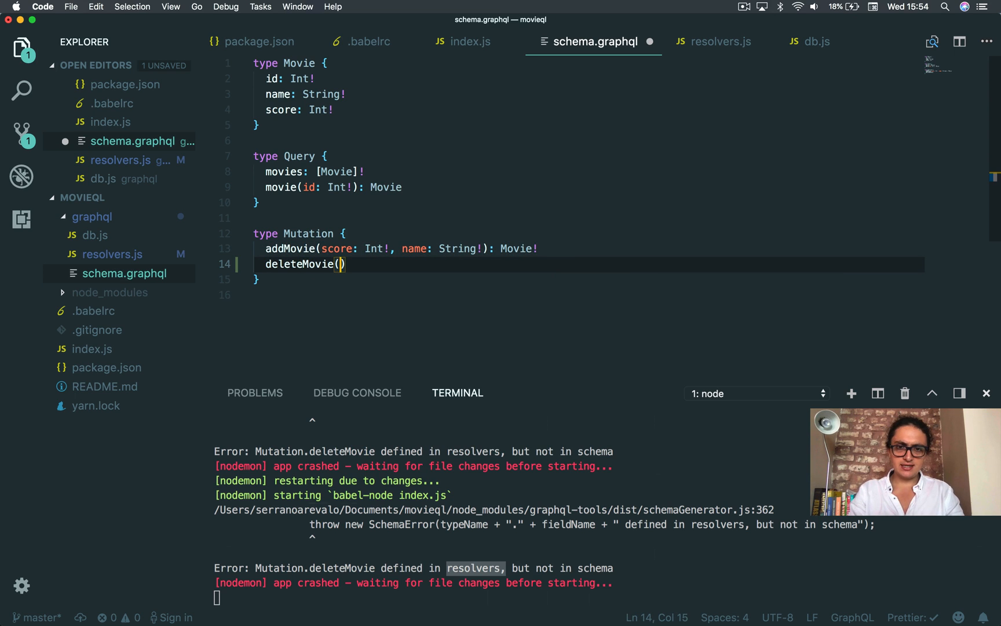
type("id: Int!")
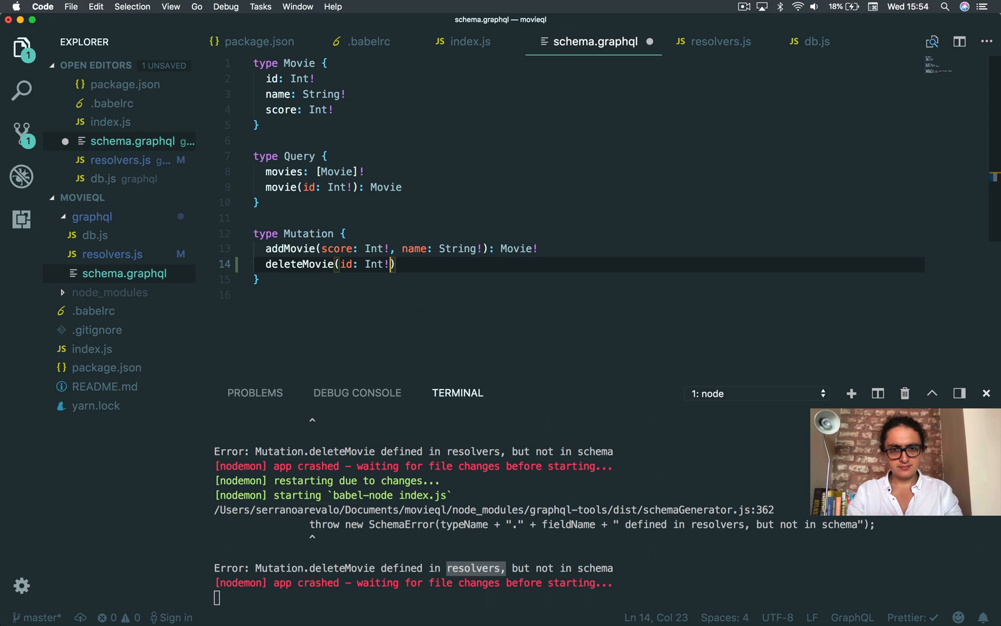
type(":")
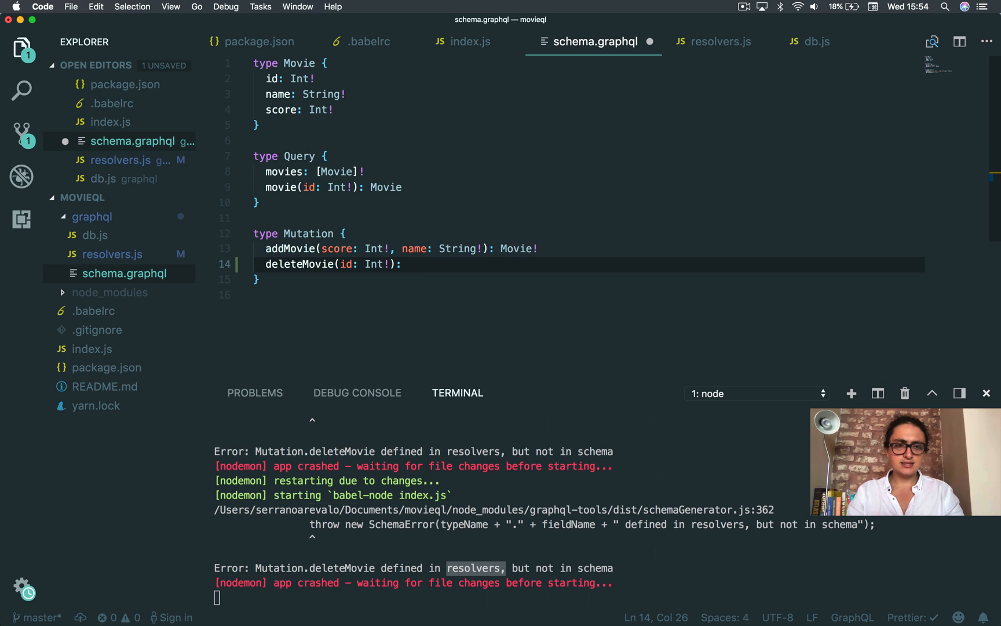
left_click(720, 41)
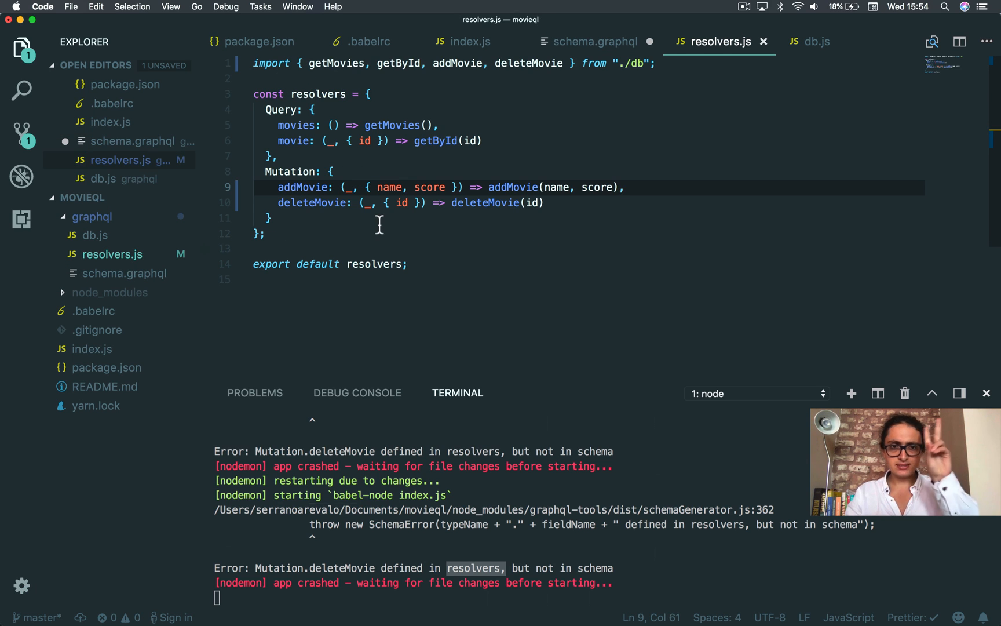
left_click(819, 41)
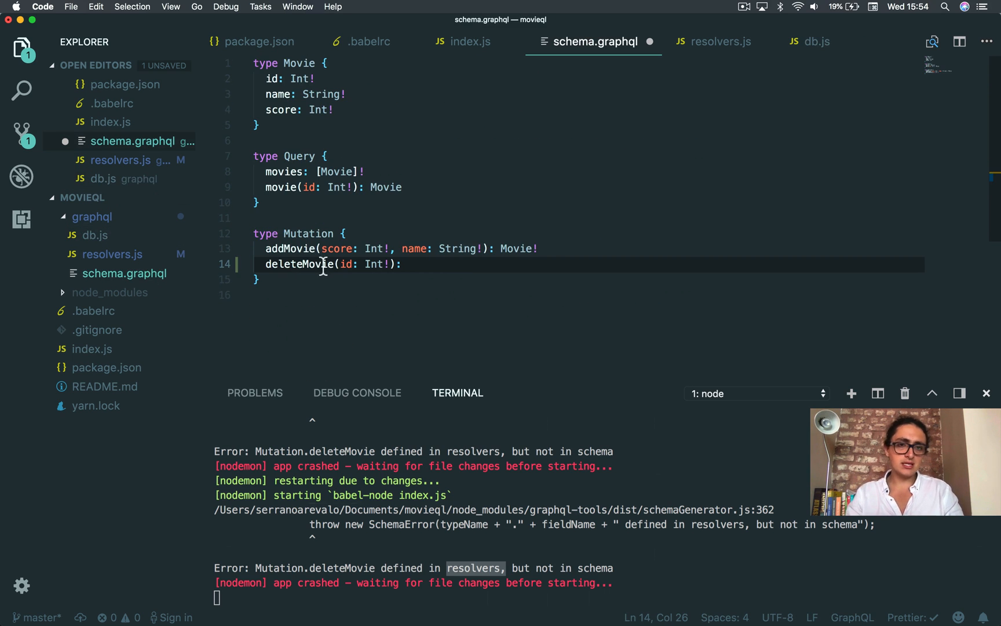
type("N")
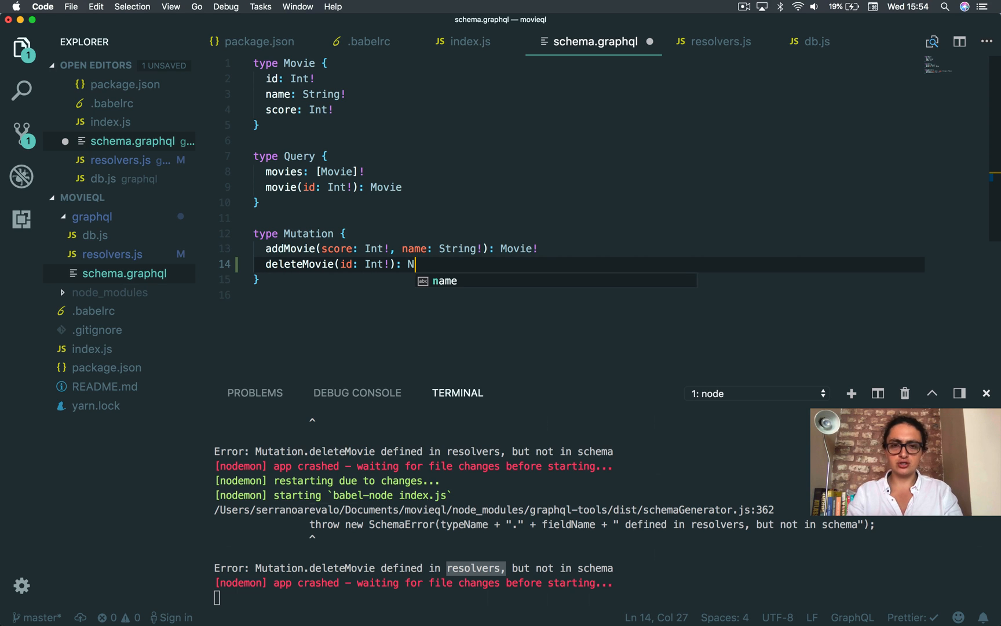
type("oolean!")
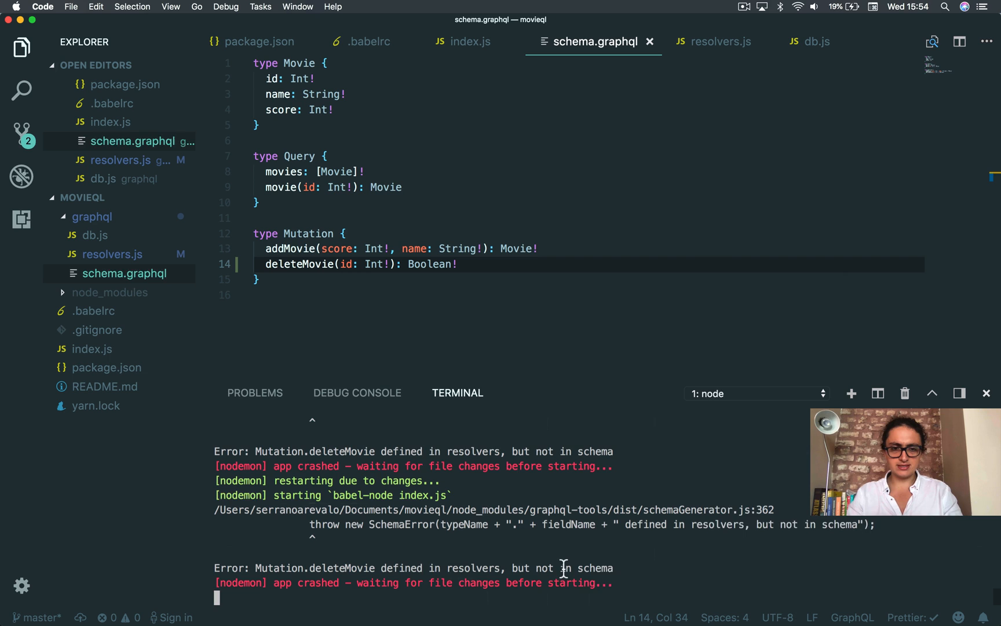
type("yarn start")
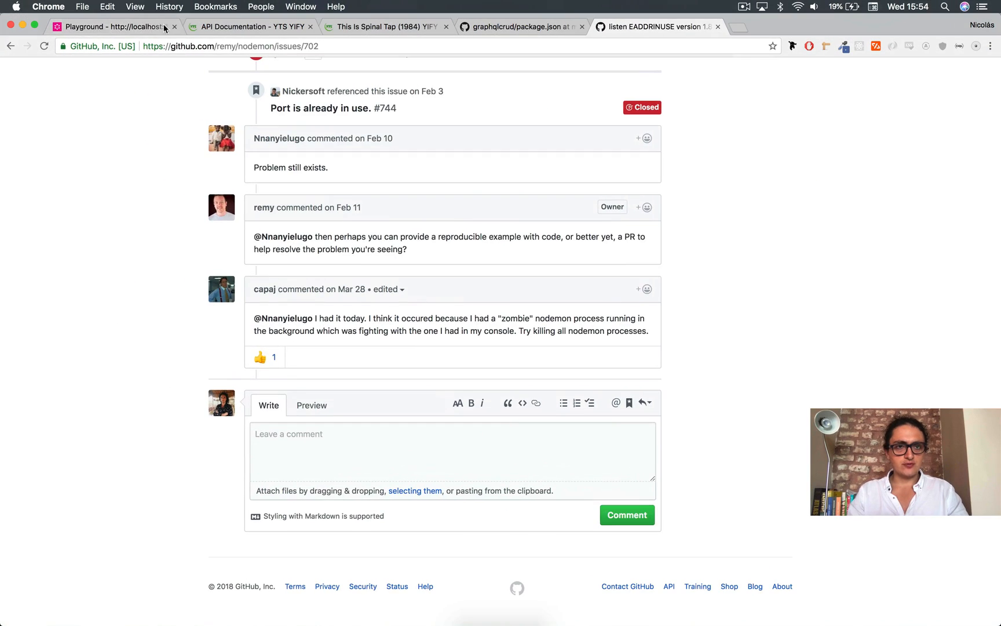
In the Playground's addMovie tab, delete the id field so only name is requested
left_click(114, 26)
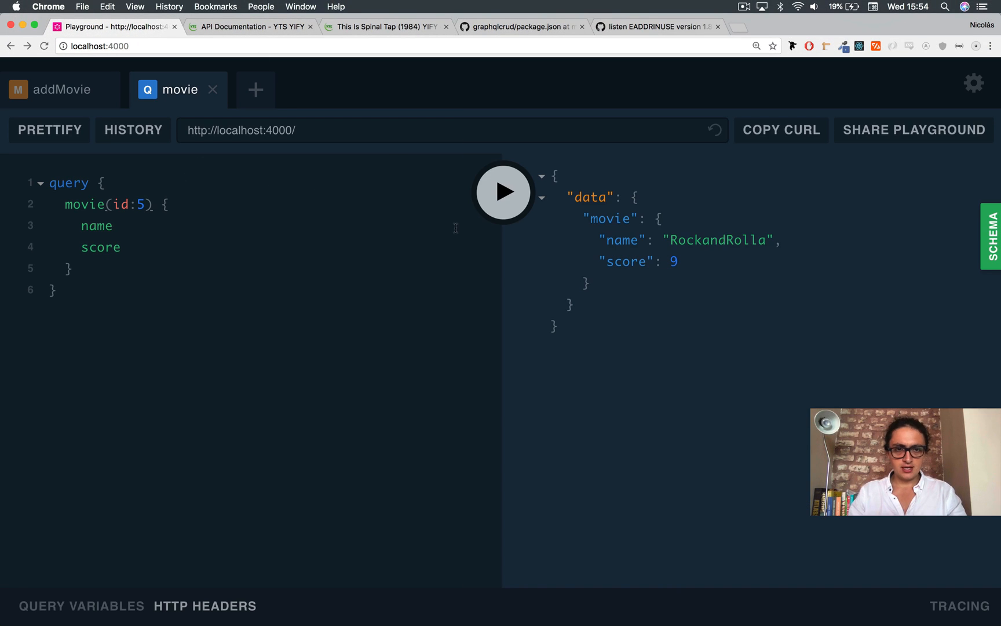
left_click(62, 89)
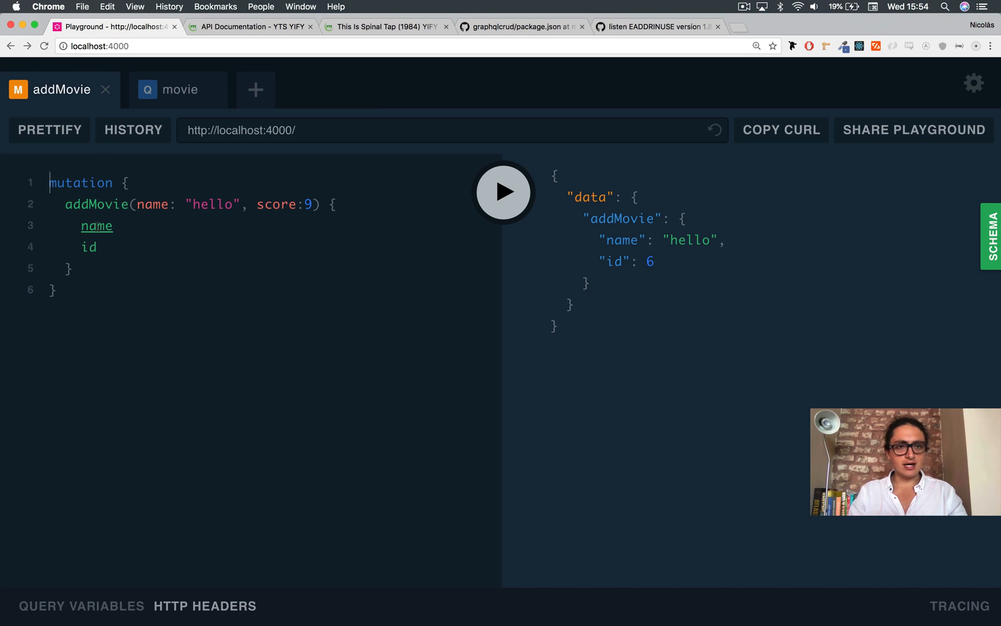
double_click(88, 247)
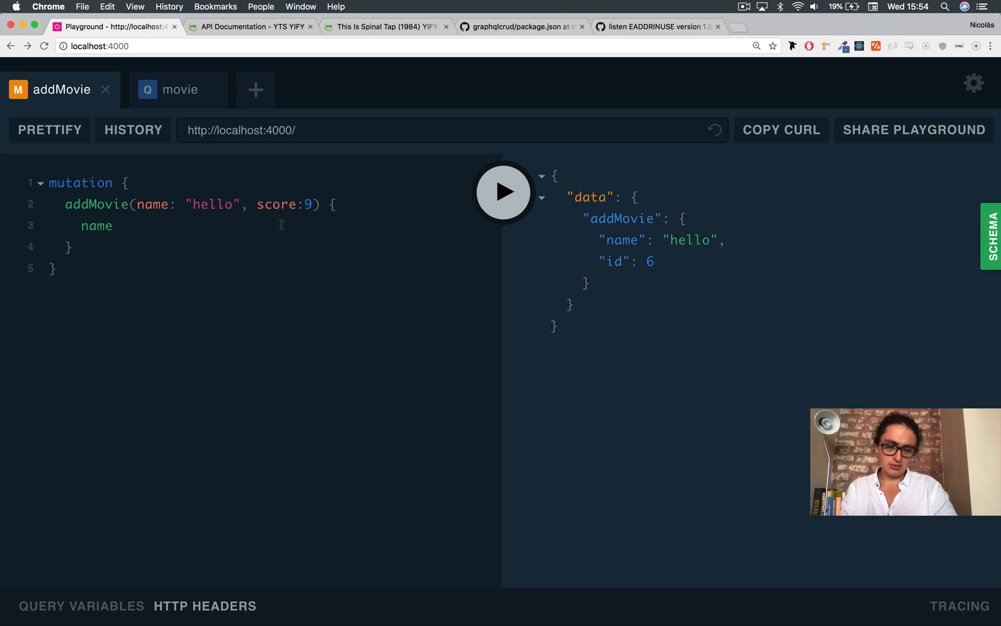
left_click(113, 225)
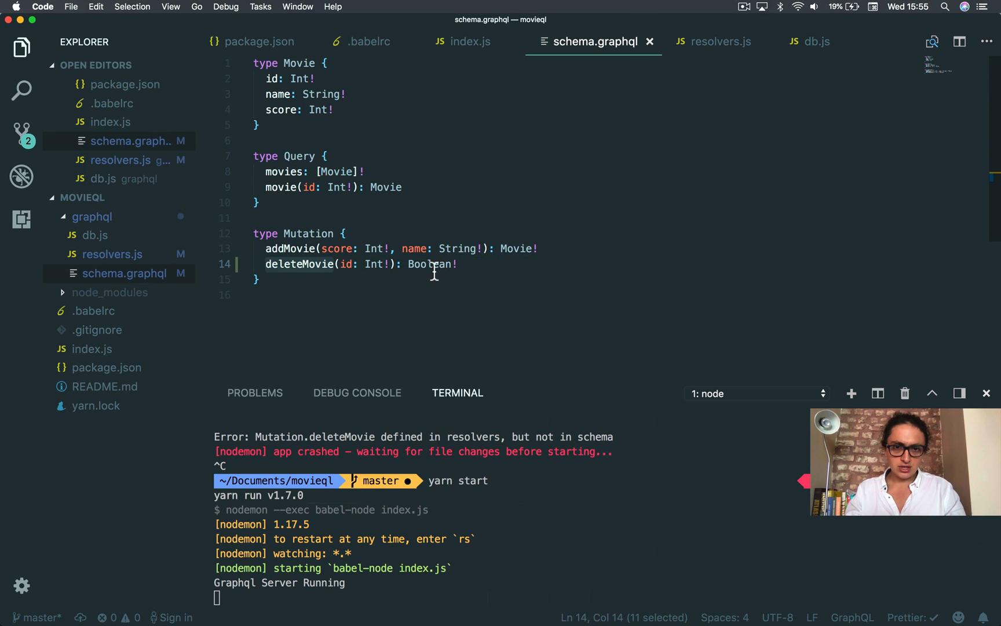
Switch to the schema.graphql tab in VS Code to view the deleteMovie declaration
left_click(815, 42)
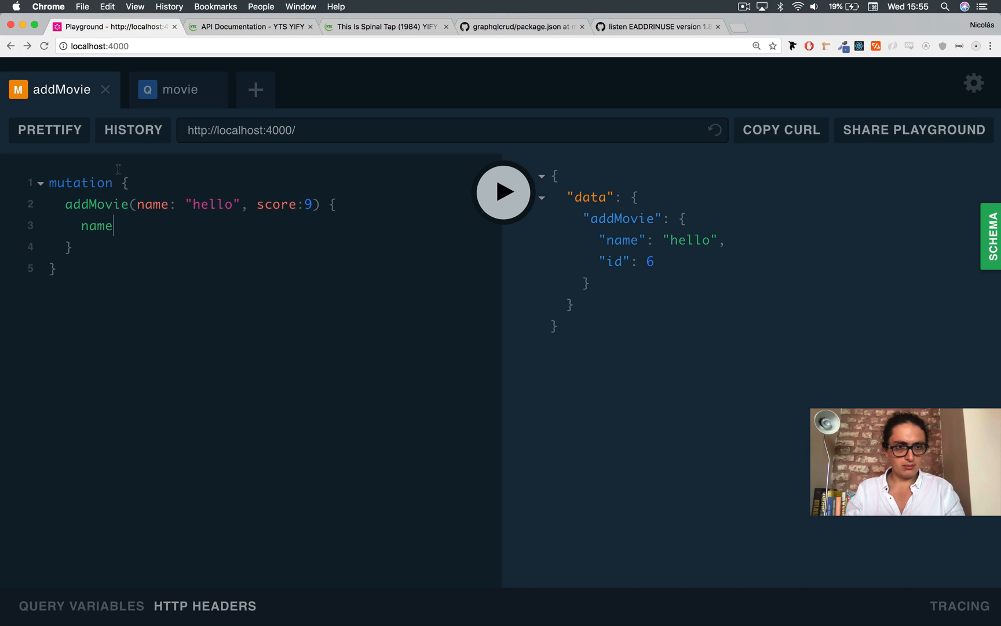
Replace addMovie with deleteMovie from the autocomplete in the Playground mutation
type("de")
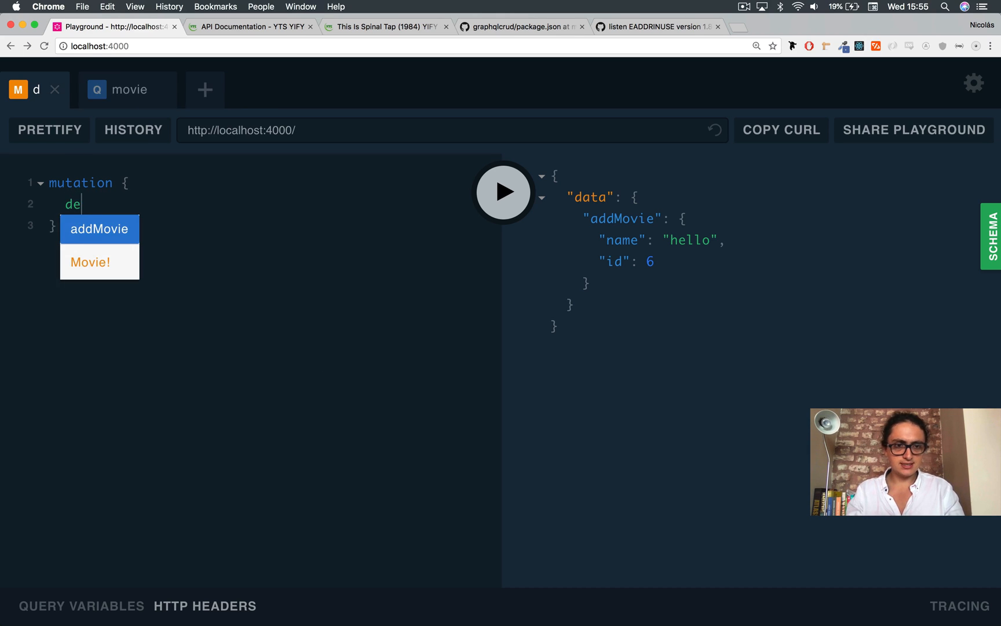
left_click(99, 229)
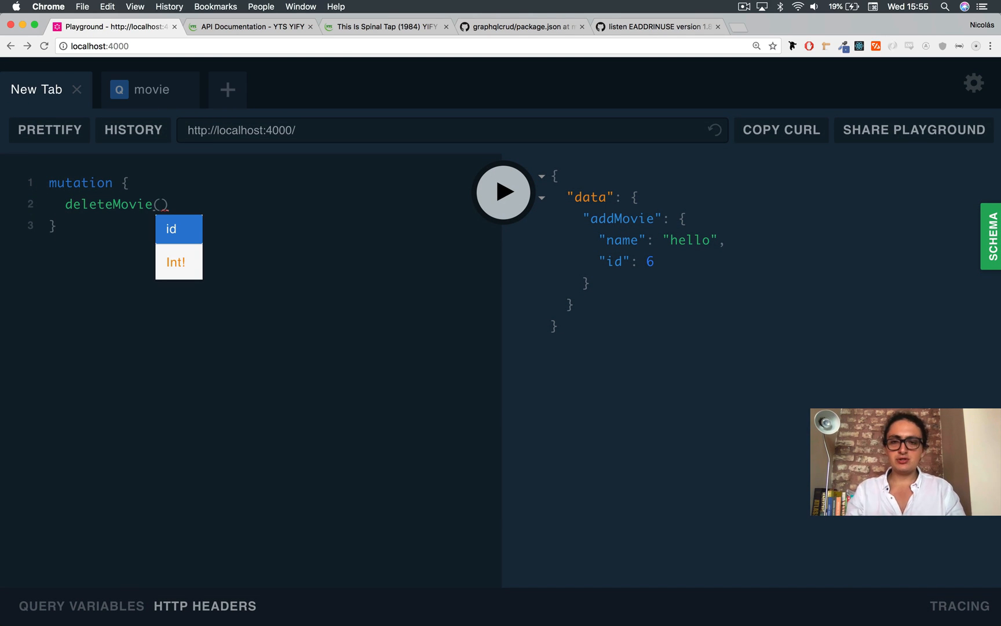
Run a movies query for id and name, listing Star Wars, Avengers, The Godfather I, Logan
left_click(150, 89)
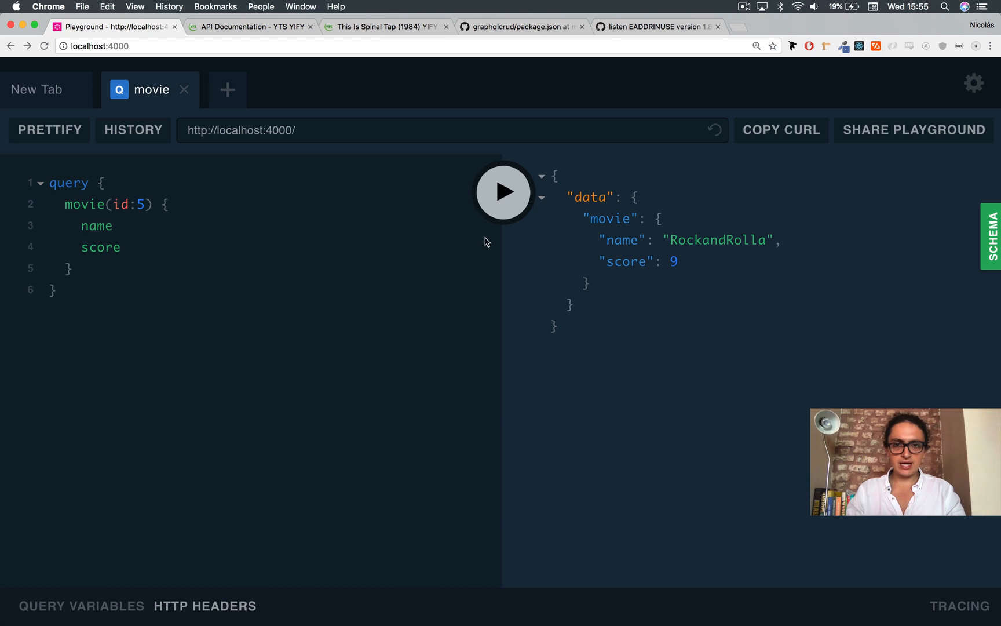
left_click(504, 192)
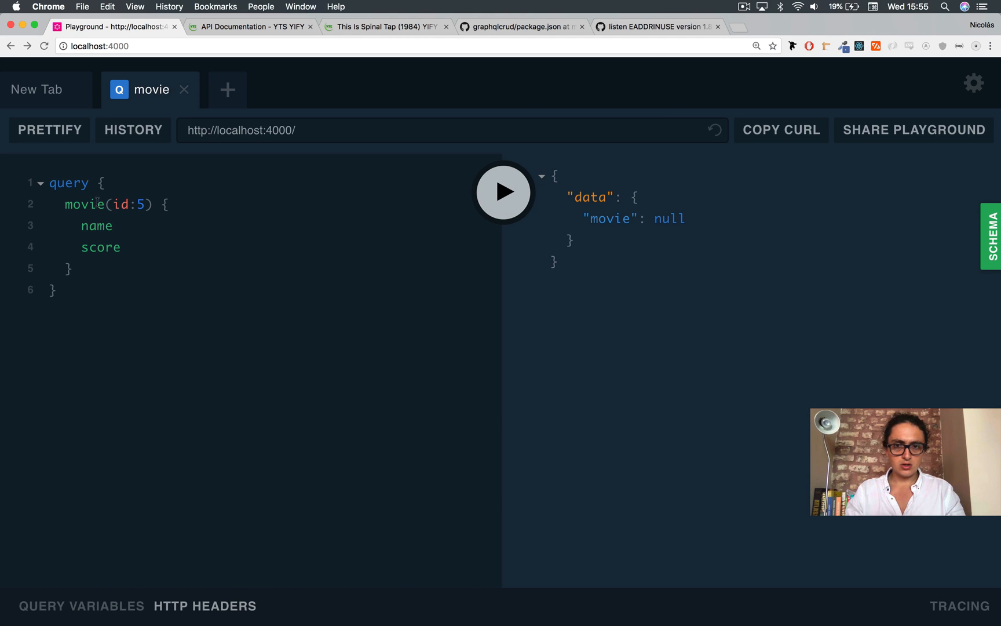
type("movies")
type("id")
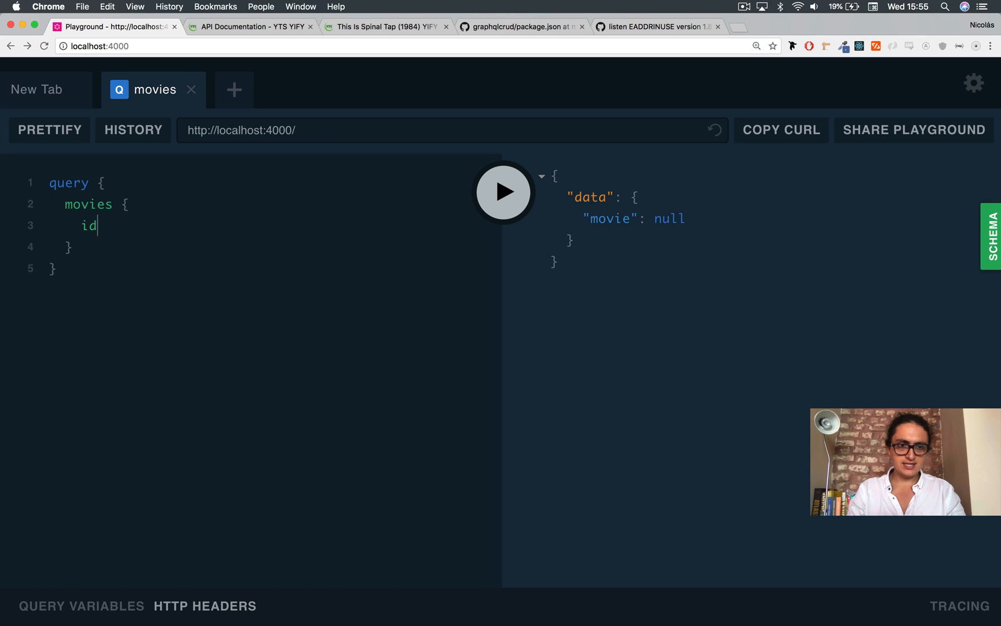
type("name")
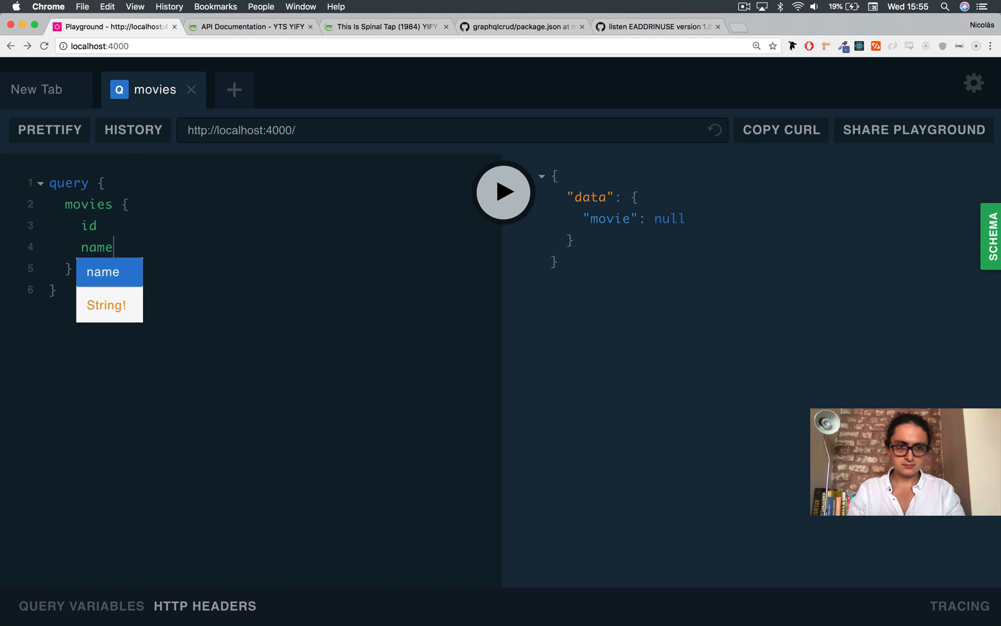
left_click(503, 192)
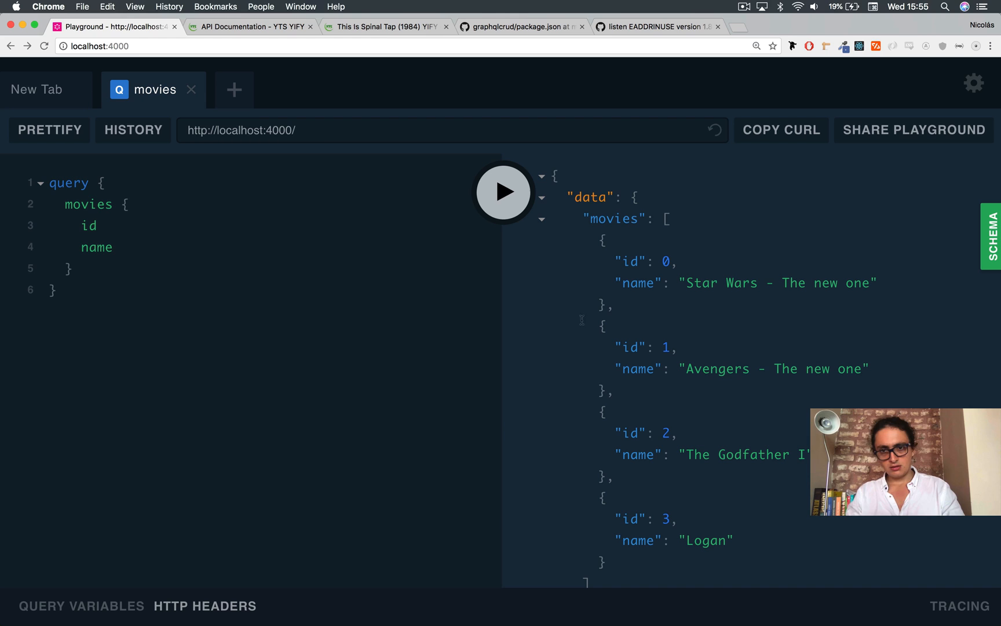
Write deleteMovie(id: 0), and in a new tab write addMovie(score: 1, name: "lala")
left_click(36, 89)
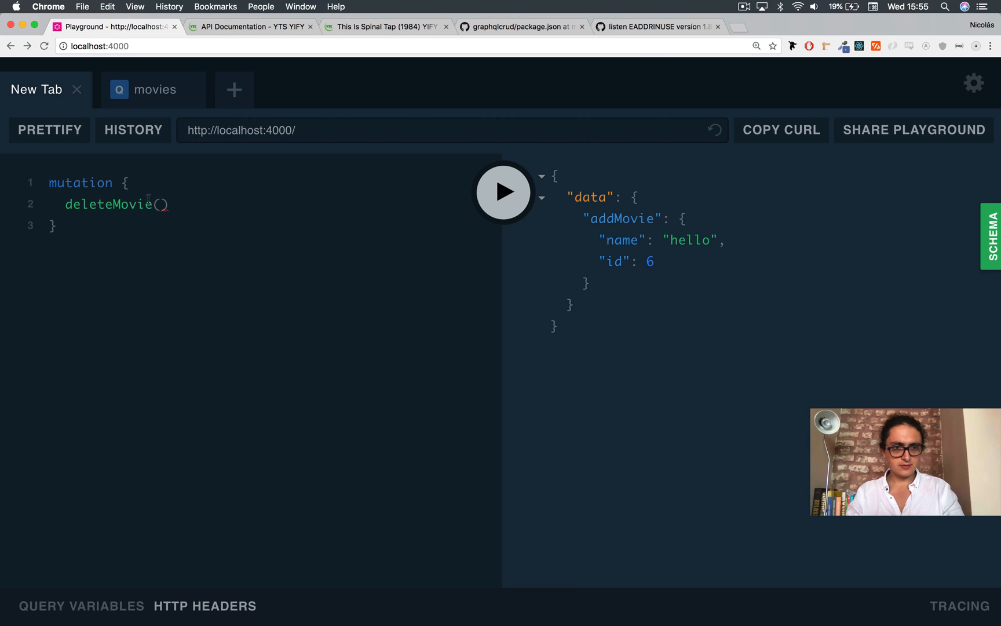
type("id: 0")
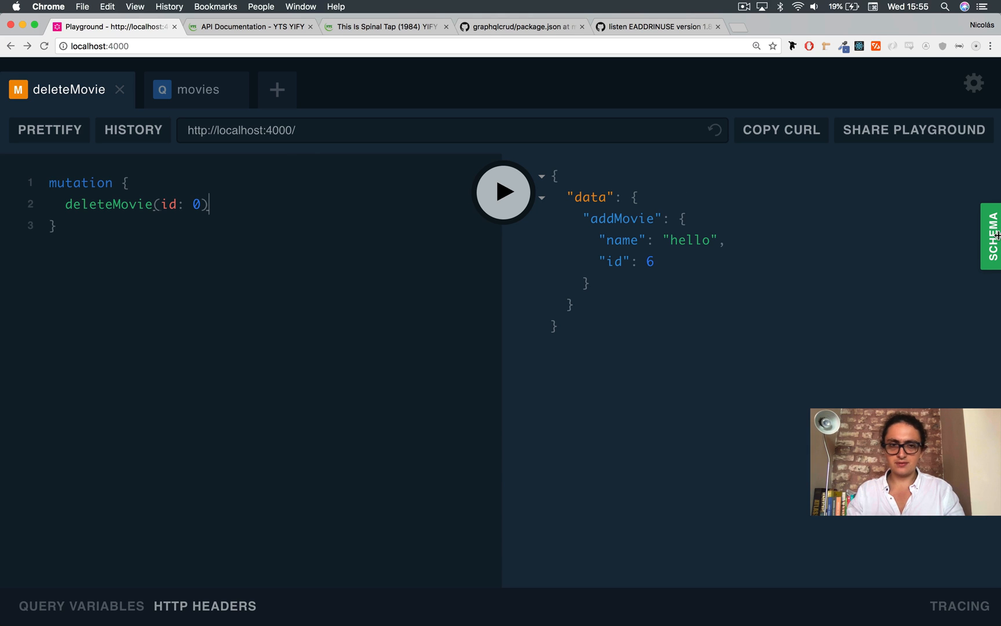
left_click(276, 89)
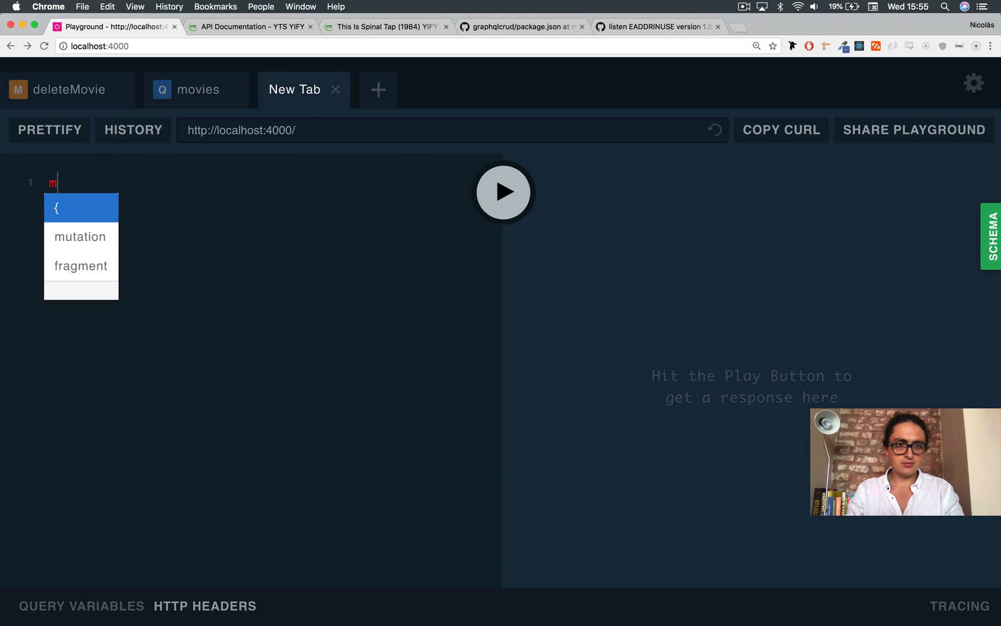
type("mutation{")
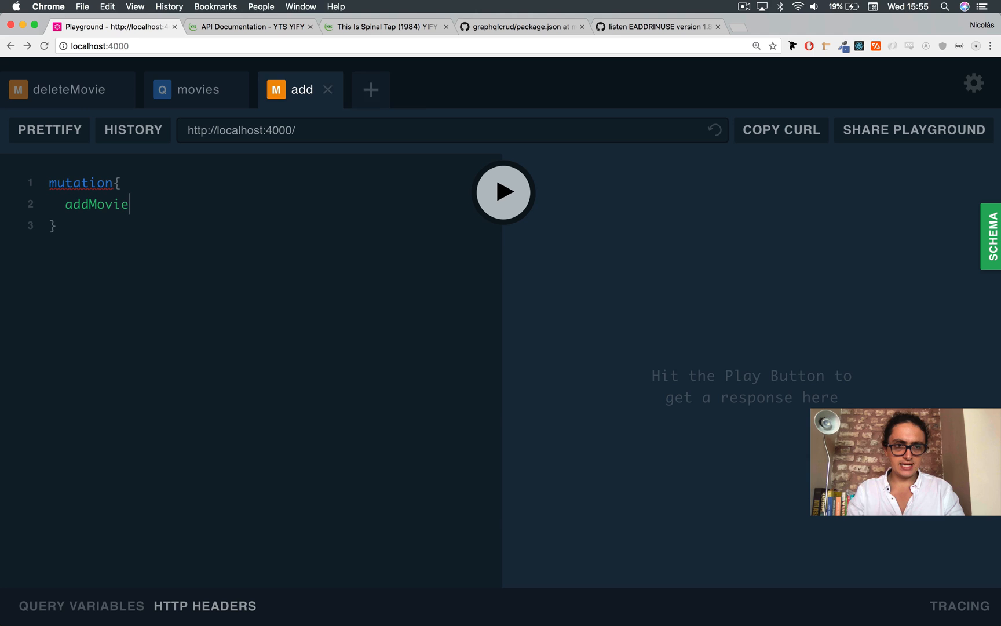
type("(score:1)")
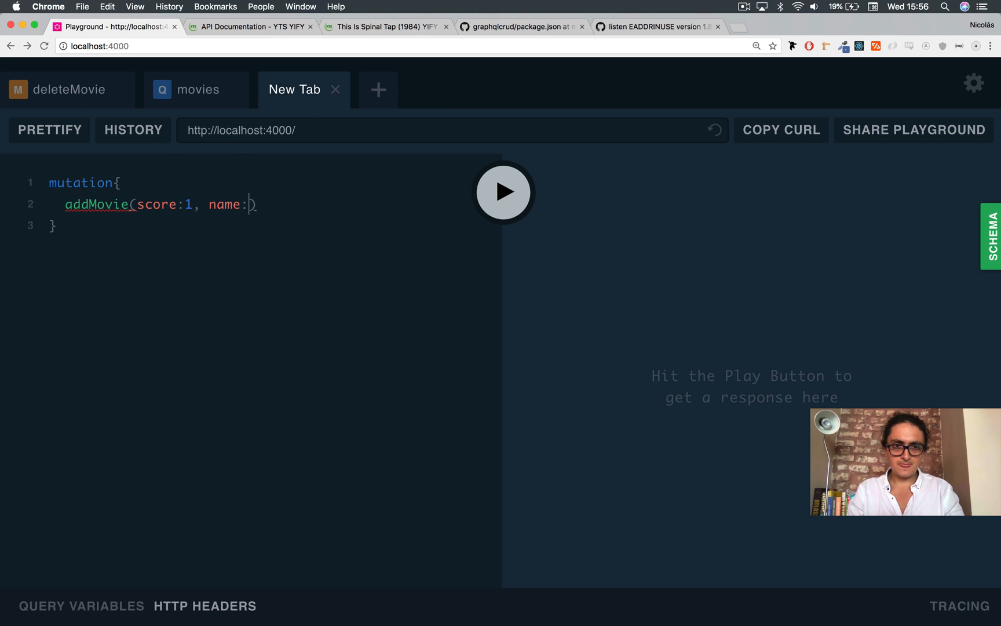
type("\"lala\")")
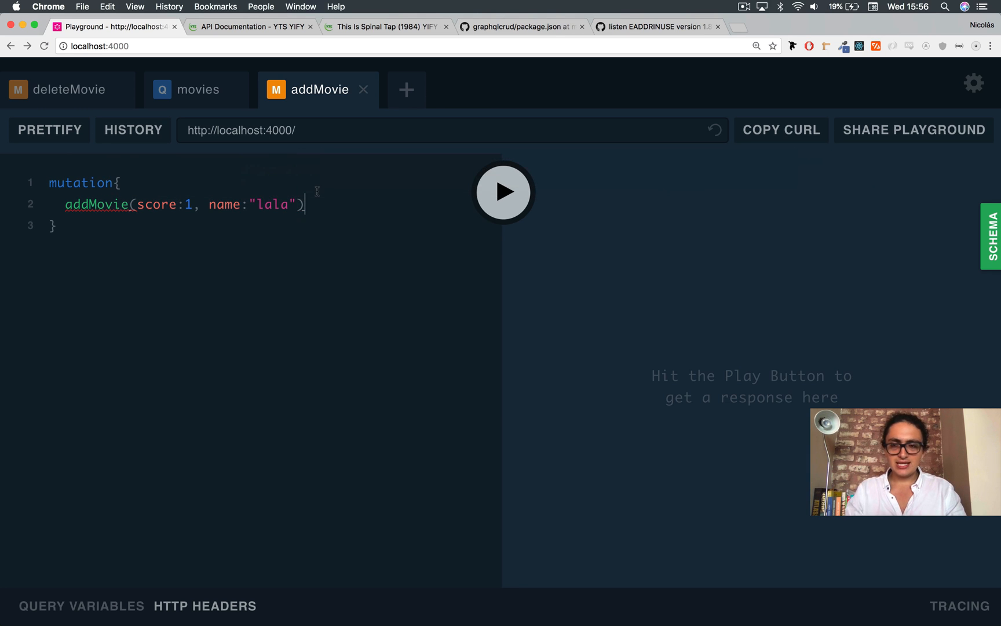
Check the schema docs and db.js, then run deleteMovie(id: 0), which returns false
left_click(992, 236)
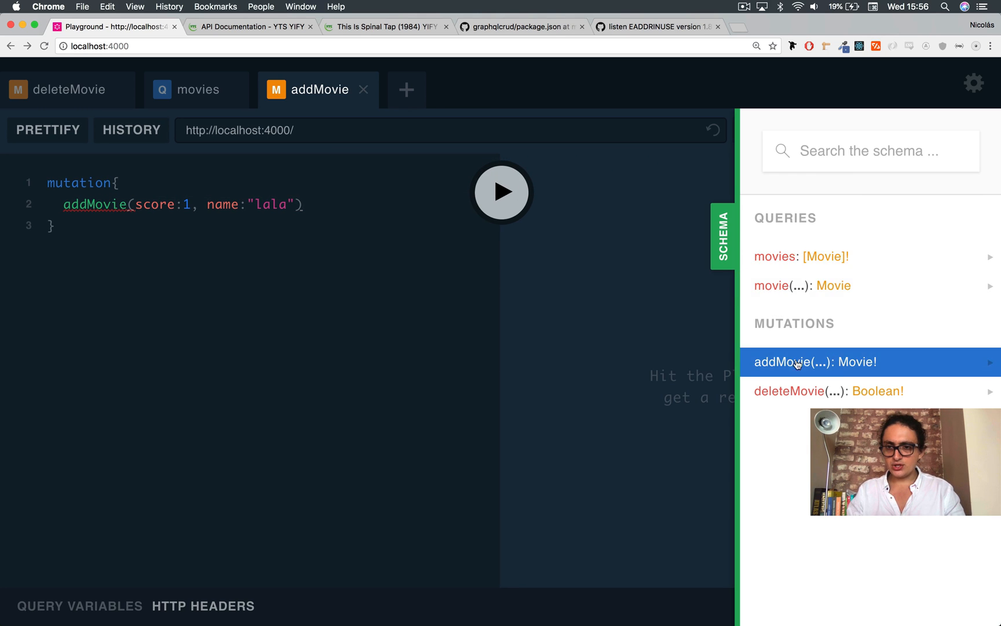
left_click(815, 362)
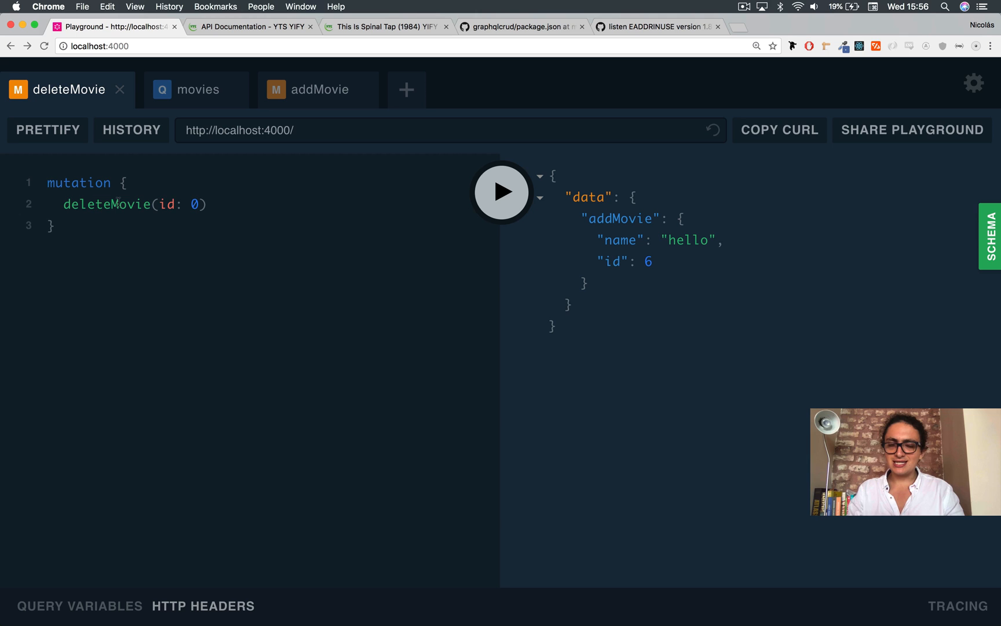
left_click(991, 237)
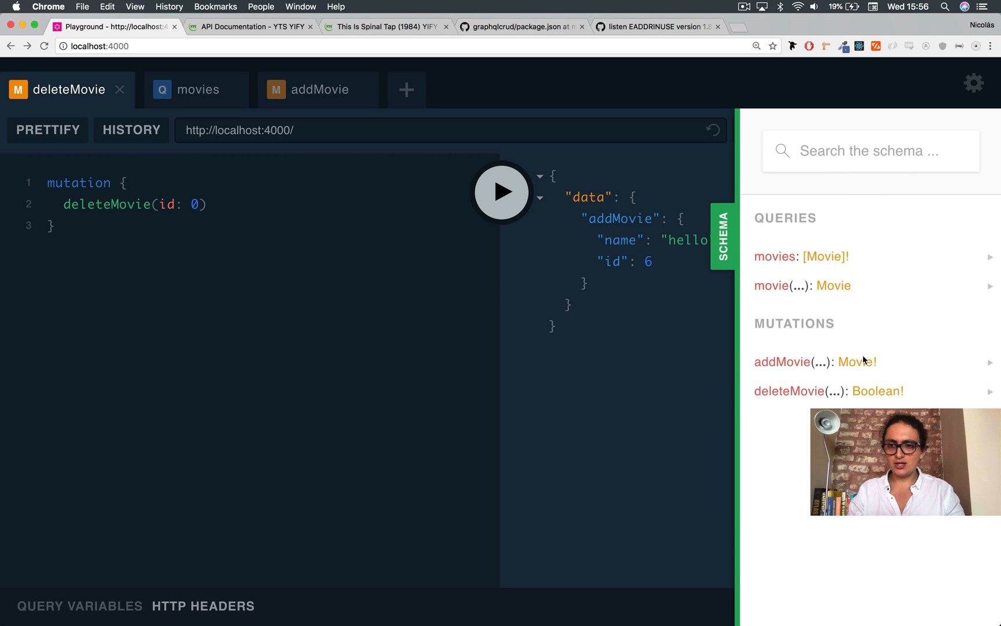
mouse_move(548, 370)
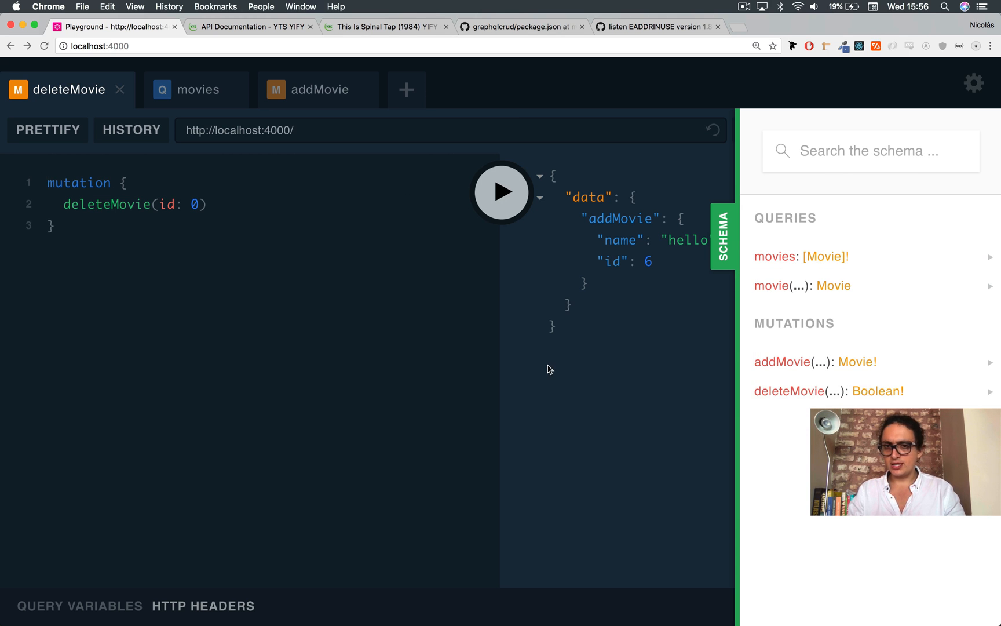
left_click(501, 192)
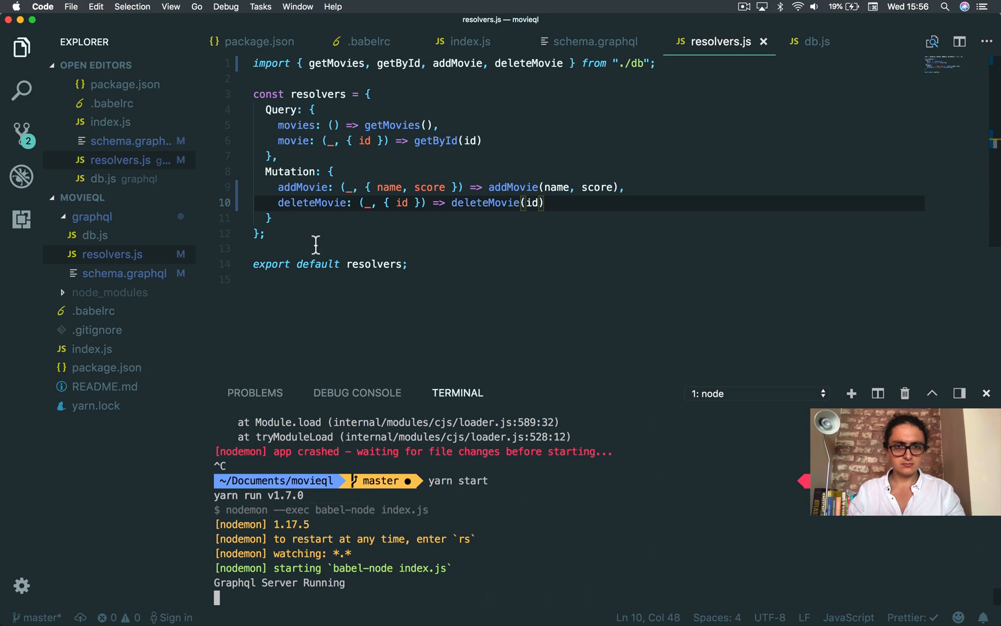
left_click(815, 42)
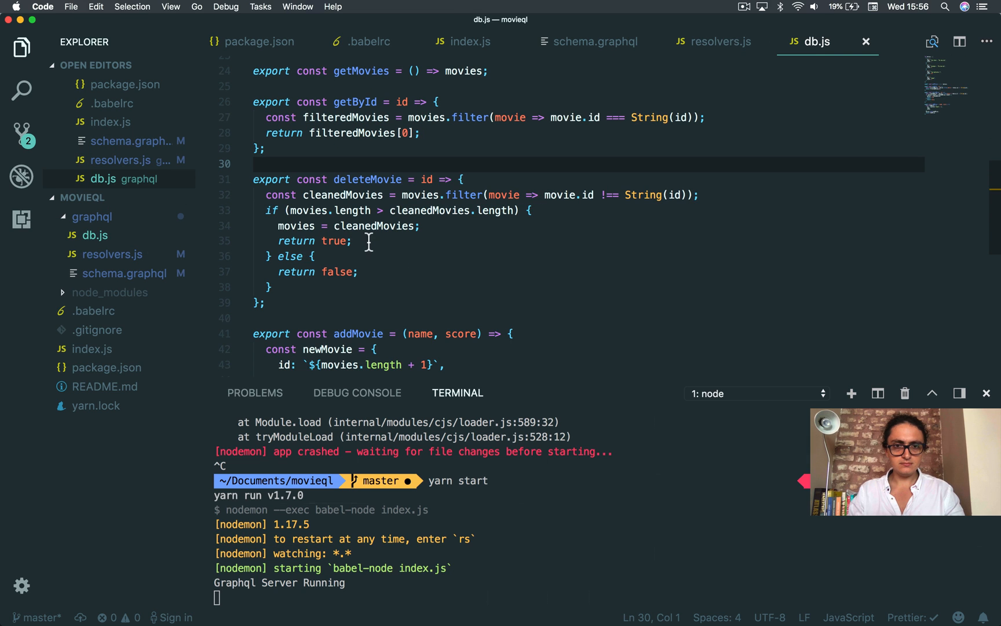
left_click(113, 254)
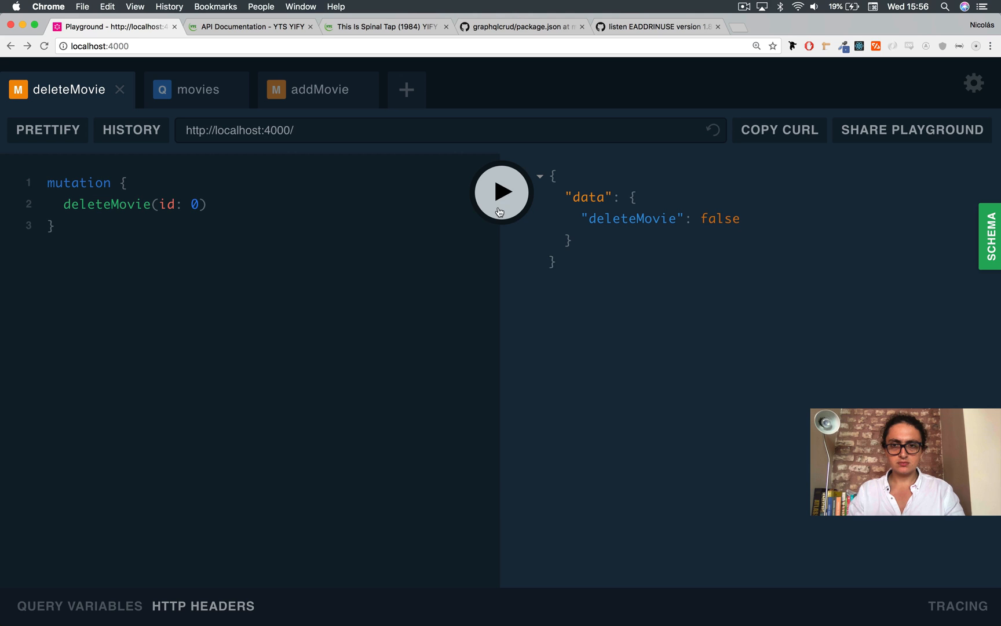
Change the deleteMovie argument to id 1 and run it, getting true
left_click(197, 89)
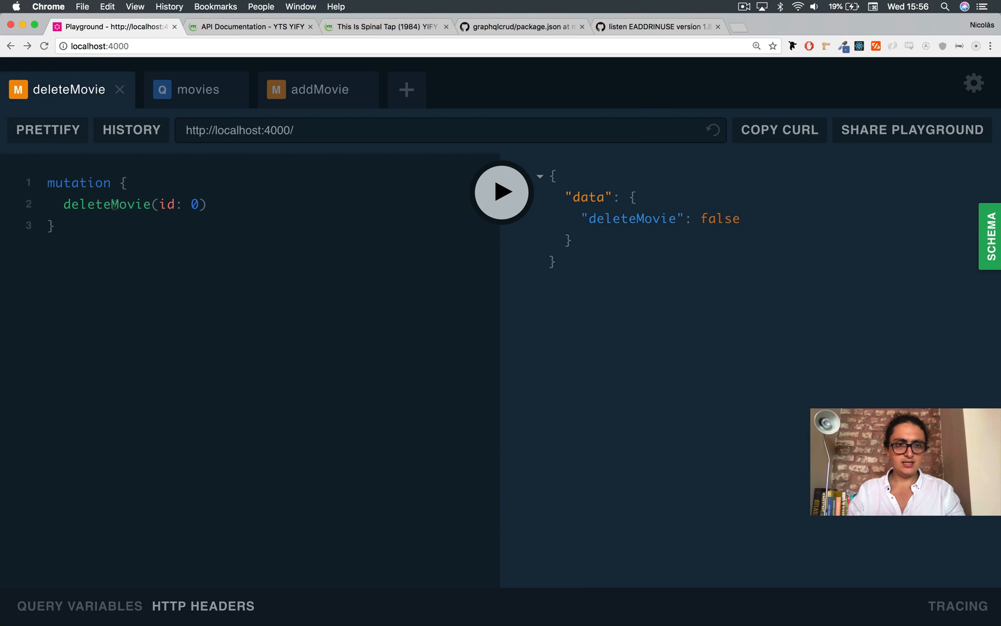
type("1")
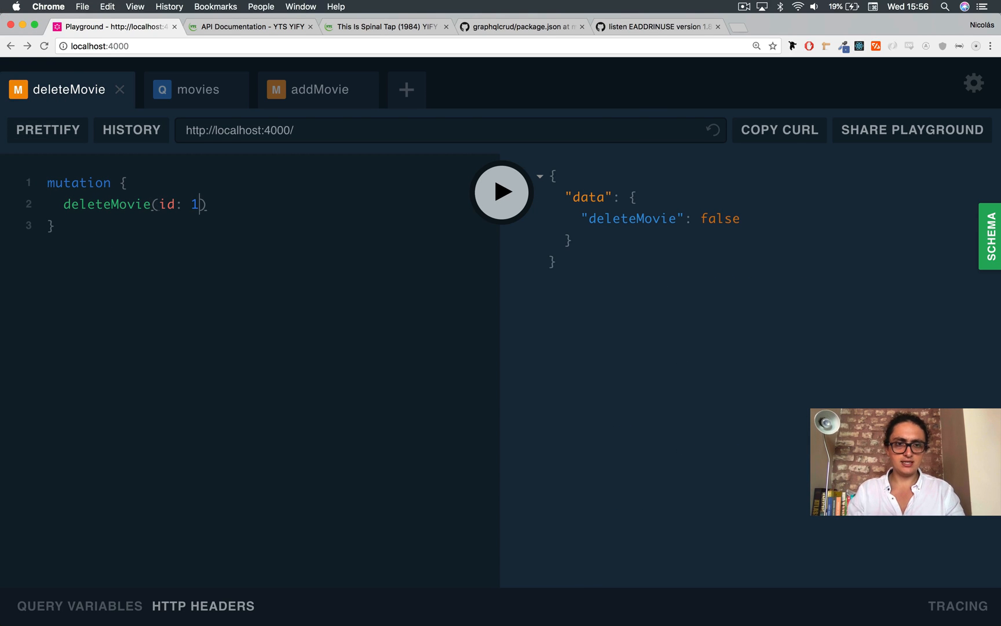
left_click(196, 88)
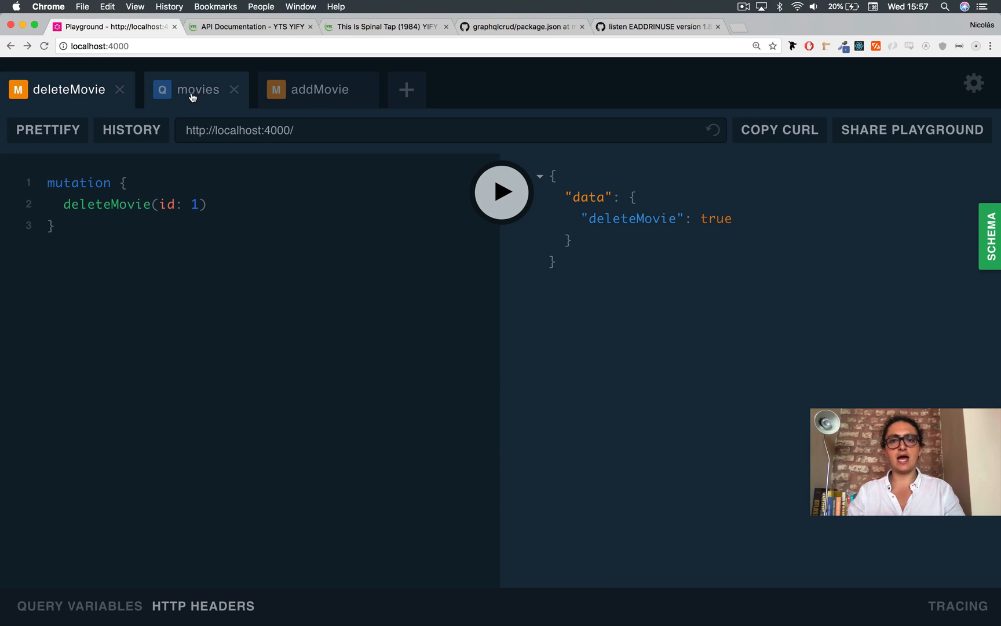
Run deleteMovie for Logan (id 3), then Star Wars (id 0), rerunning the movies query after each
left_click(197, 89)
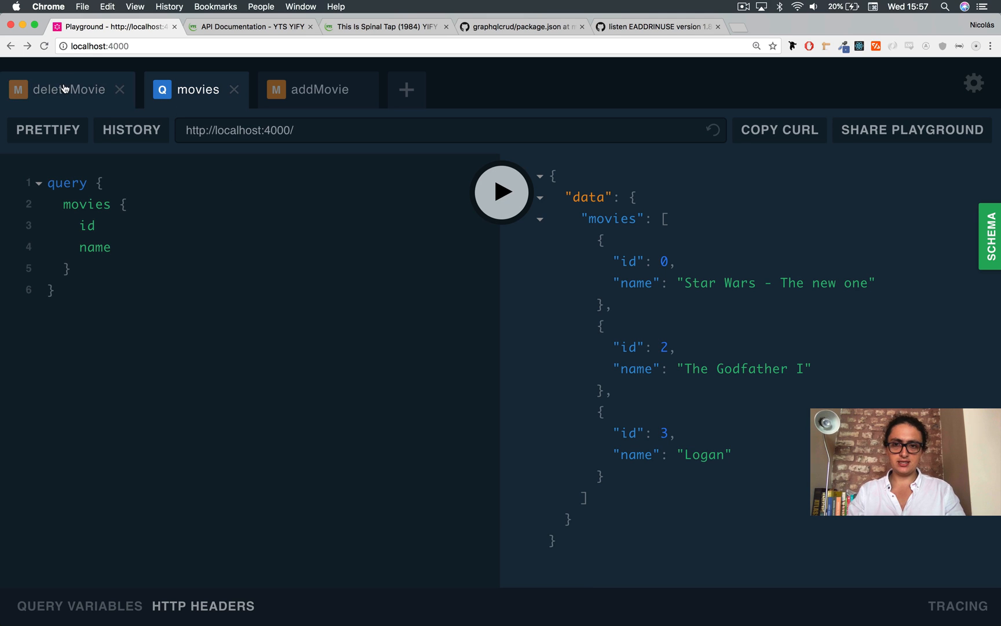
left_click(197, 89)
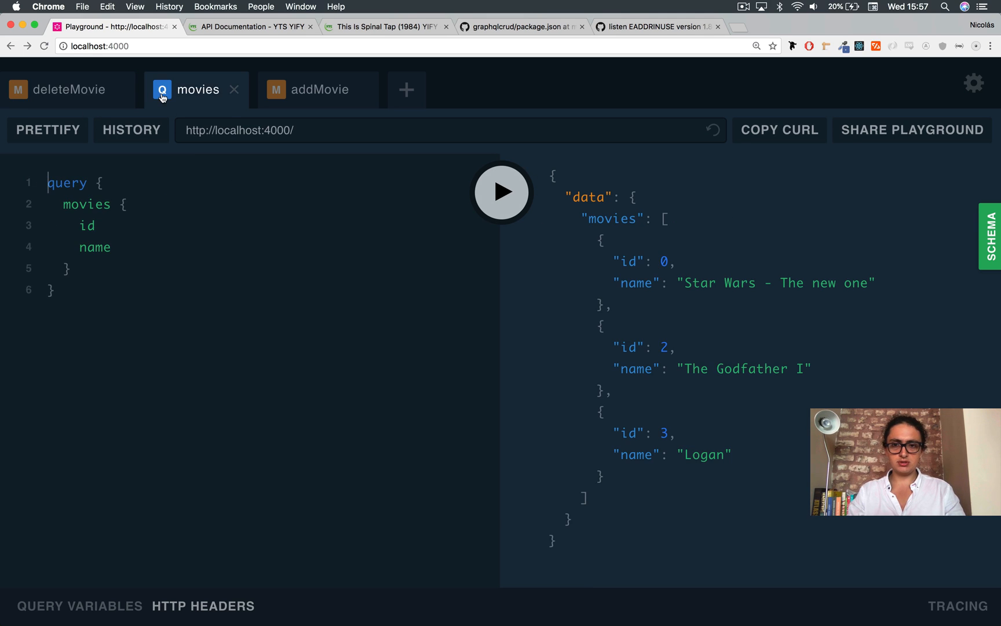
left_click(70, 88)
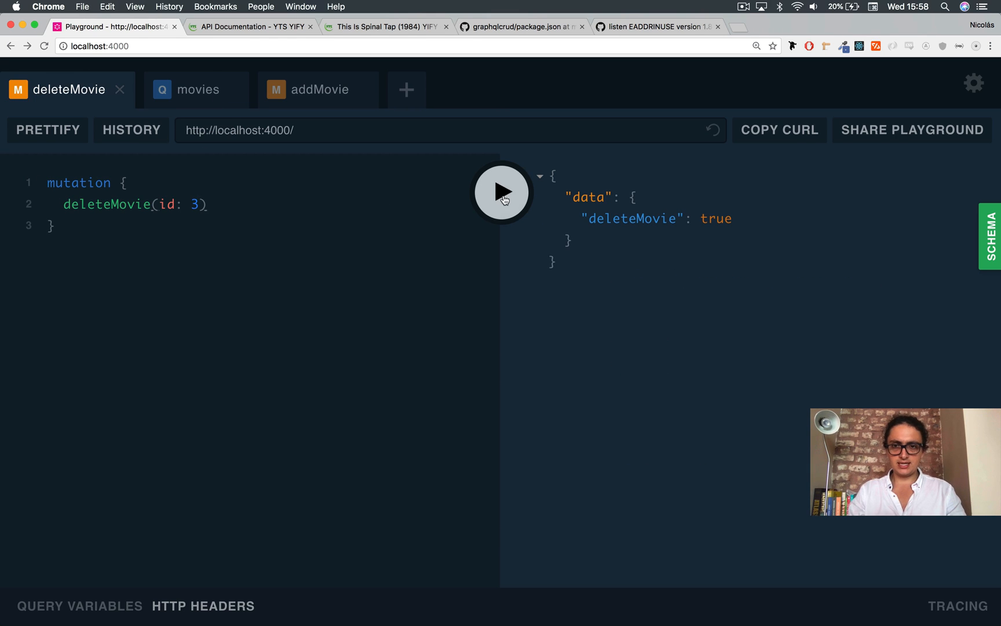
left_click(199, 89)
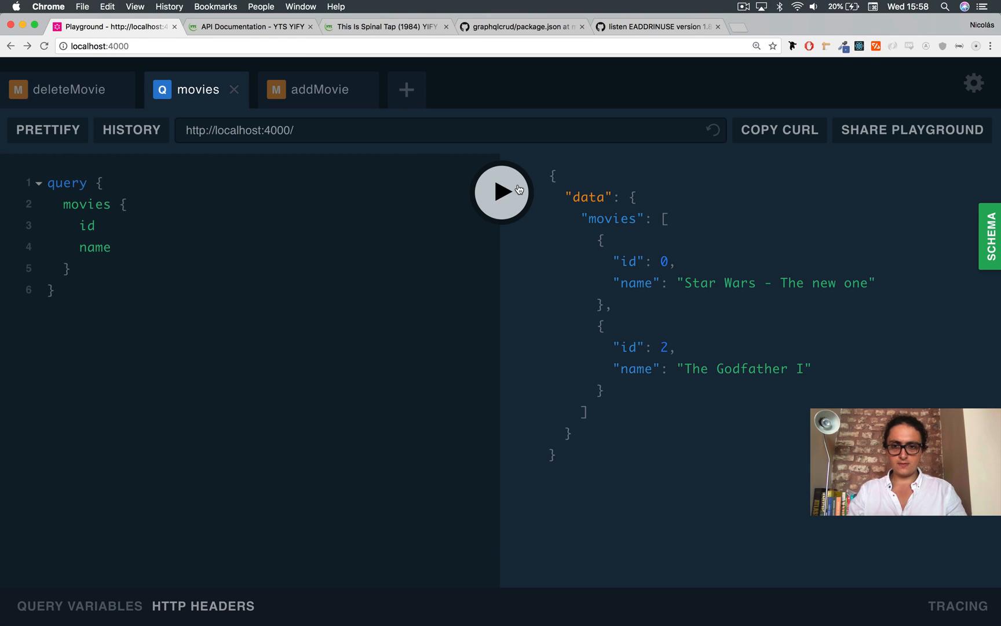
left_click(70, 89)
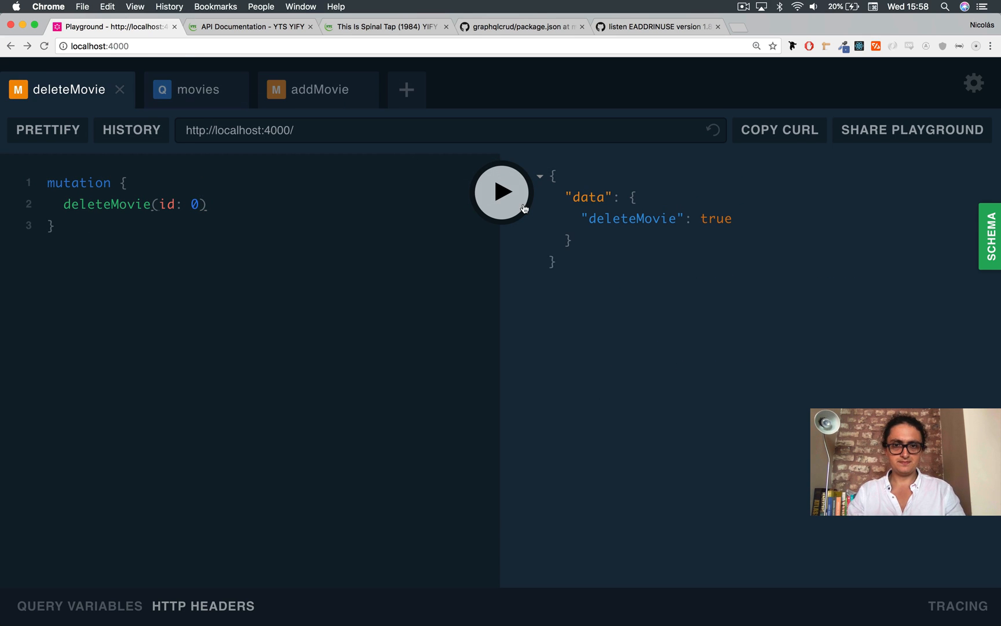
left_click(197, 89)
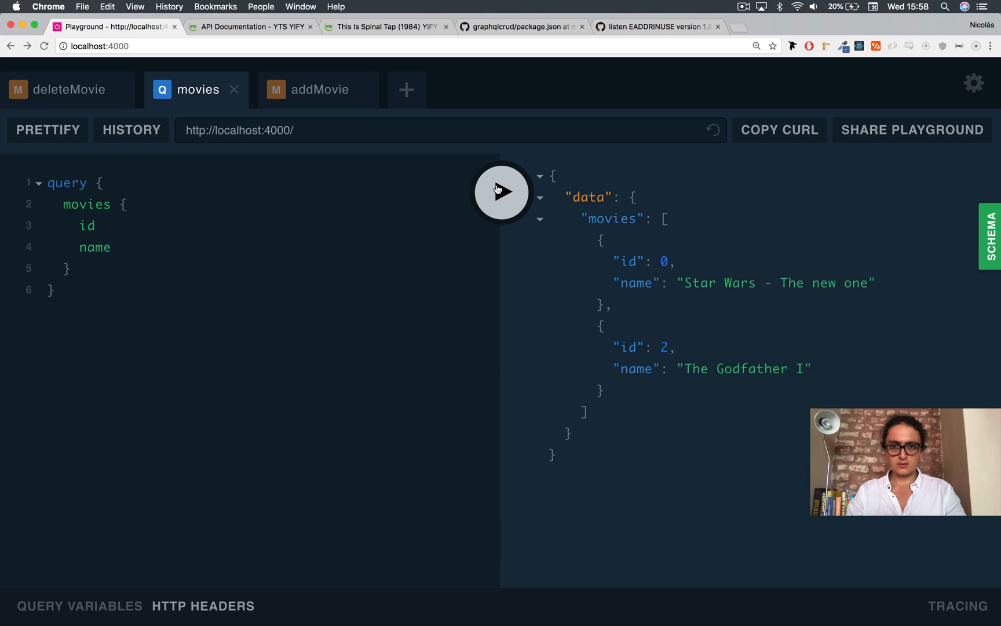
left_click(502, 192)
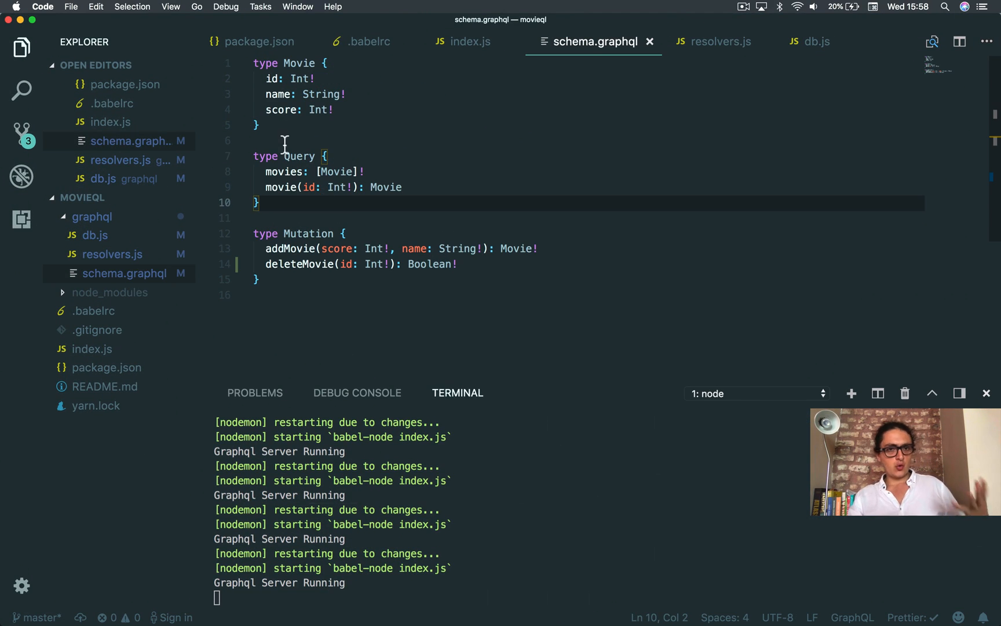
mouse_move(113, 254)
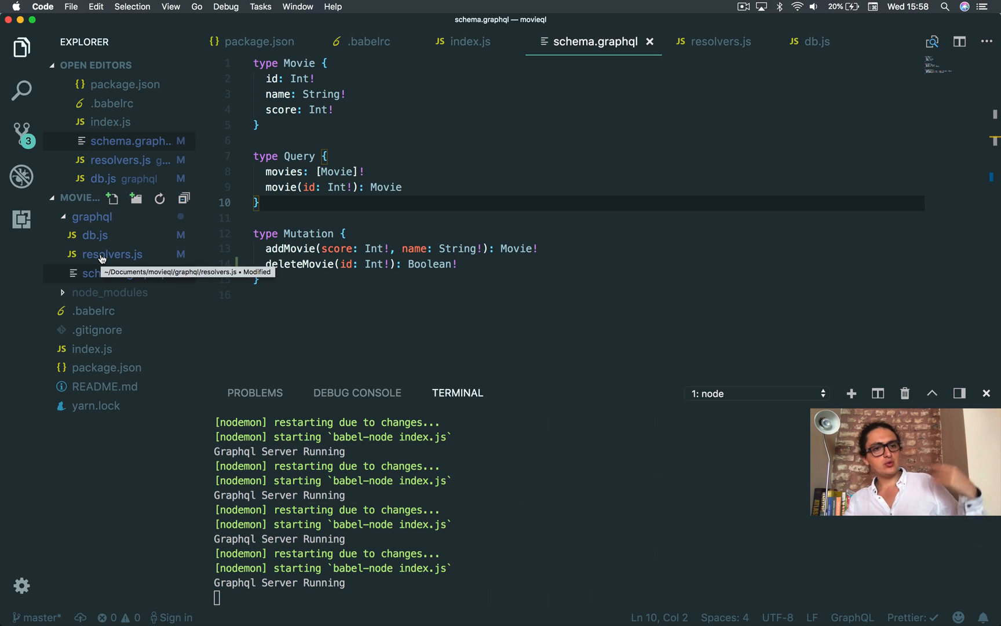
left_click(112, 254)
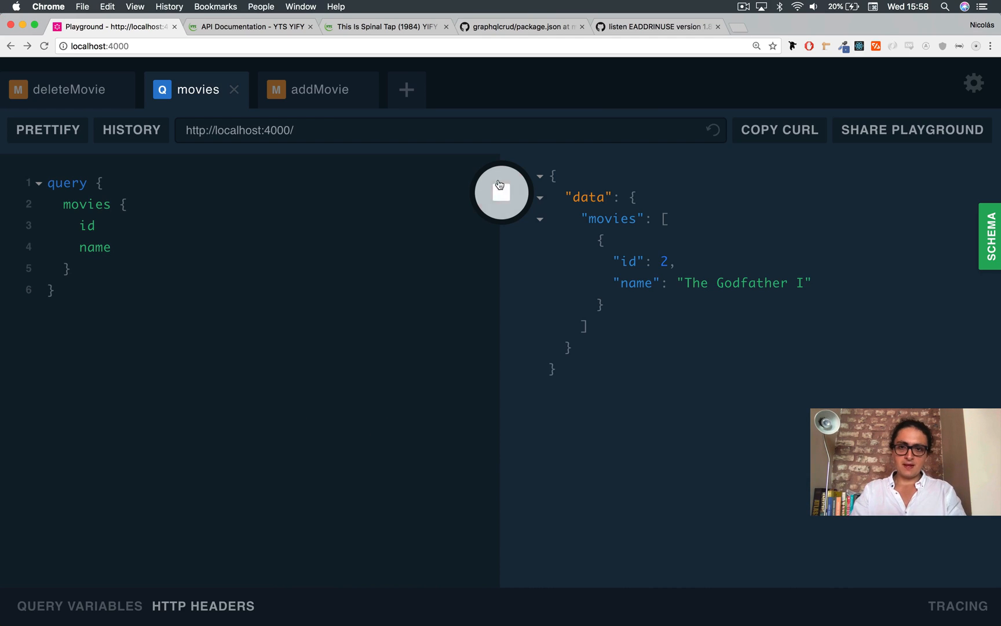
Rerun the movies query to confirm only The Godfather I remains, then switch to VS Code
left_click(502, 192)
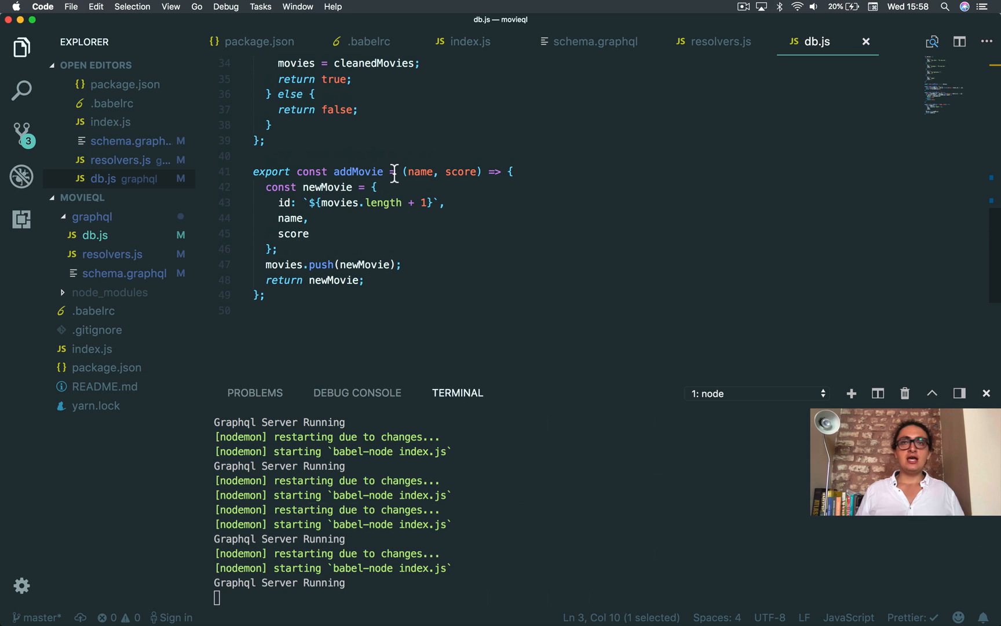
left_click(743, 6)
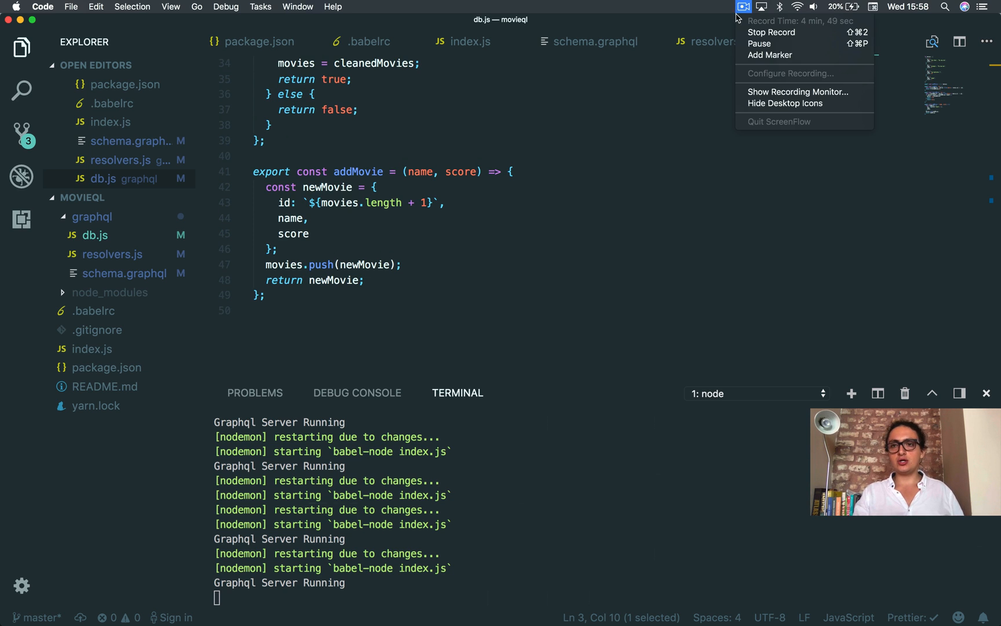